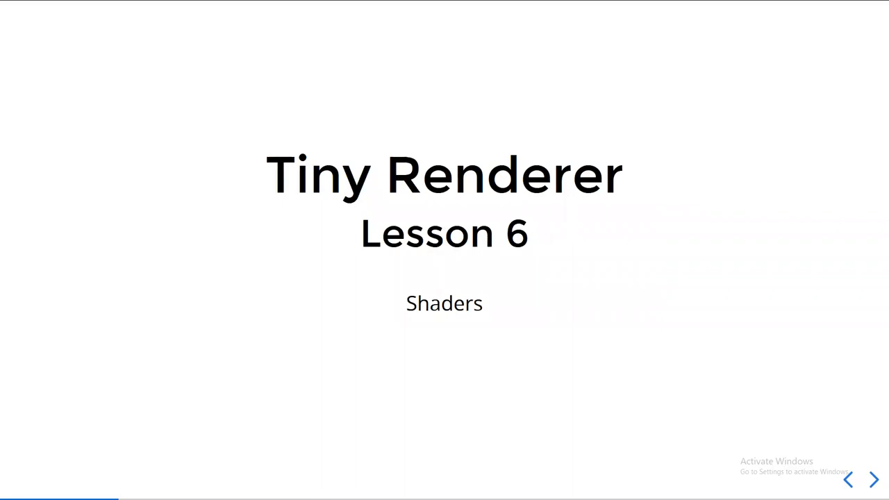
Advance from the Lesson 6 title past the tutorial links to the Camera Recap slide.
left_click(872, 477)
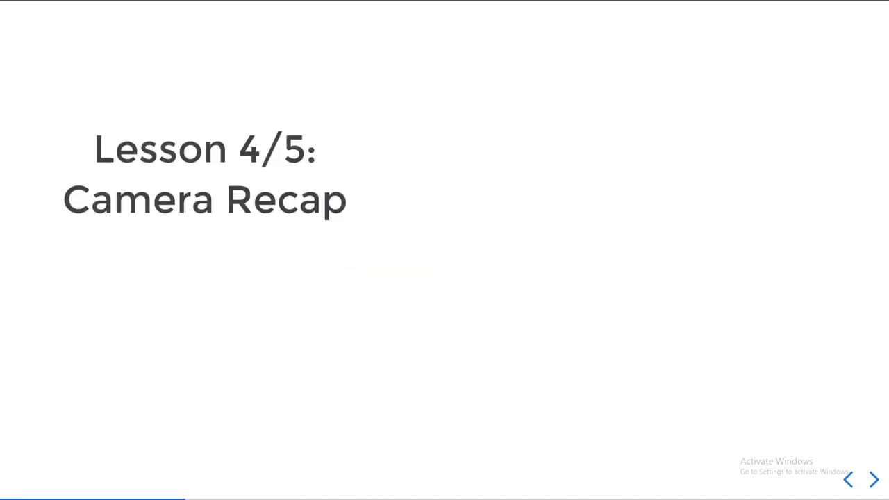
left_click(875, 480)
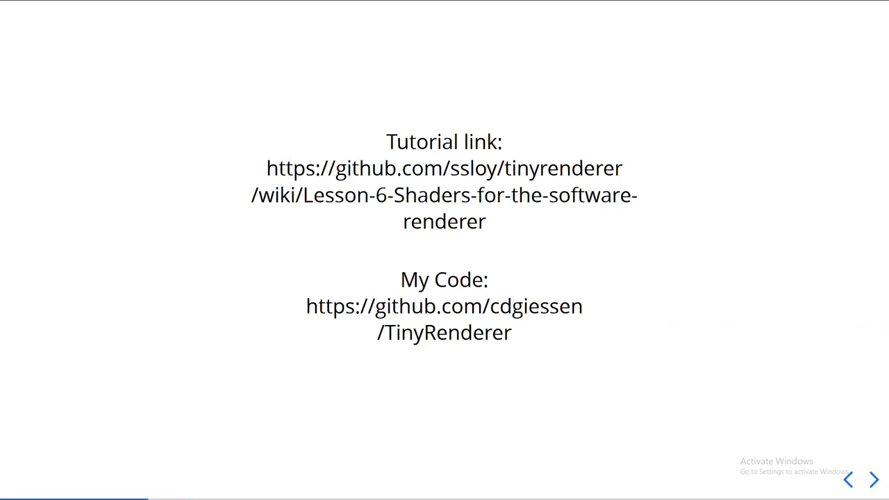
left_click(873, 481)
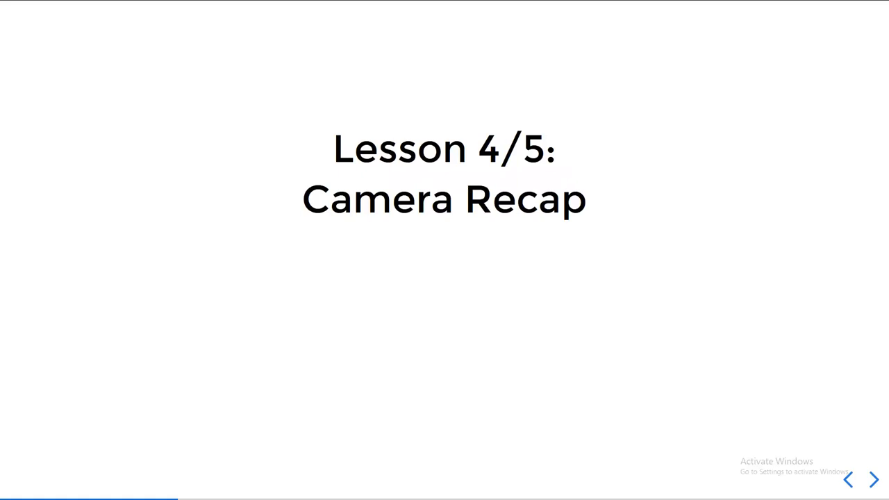
Advance past the Graphics Vertex Pipeline recap to the Lesson 6: Shaders slide.
left_click(872, 480)
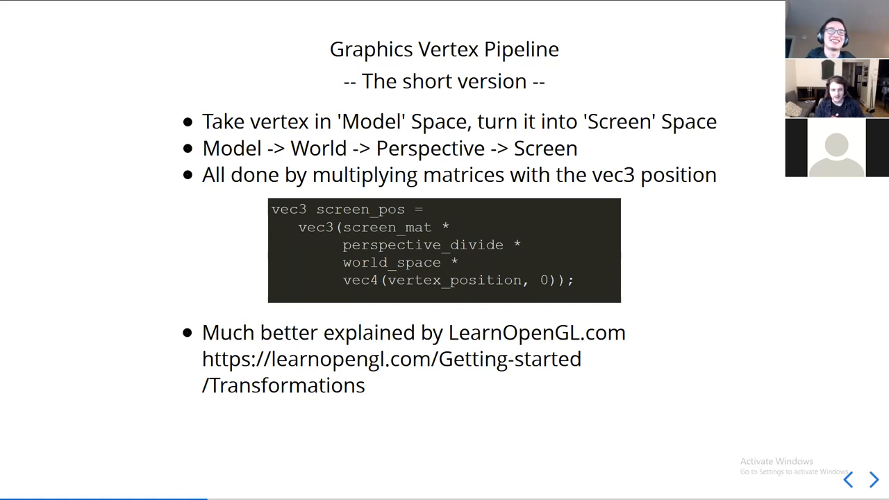
left_click(873, 481)
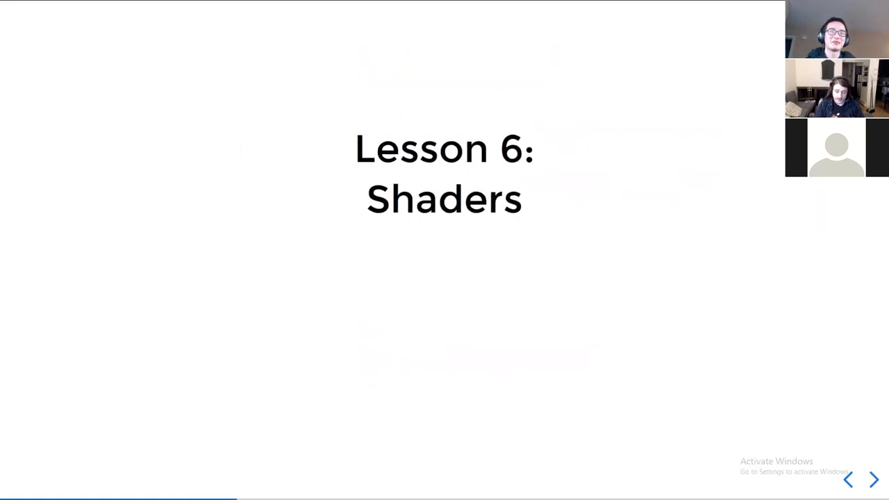
Advance past the Wikipedia shader definition to the Vertex Shader slide.
left_click(872, 482)
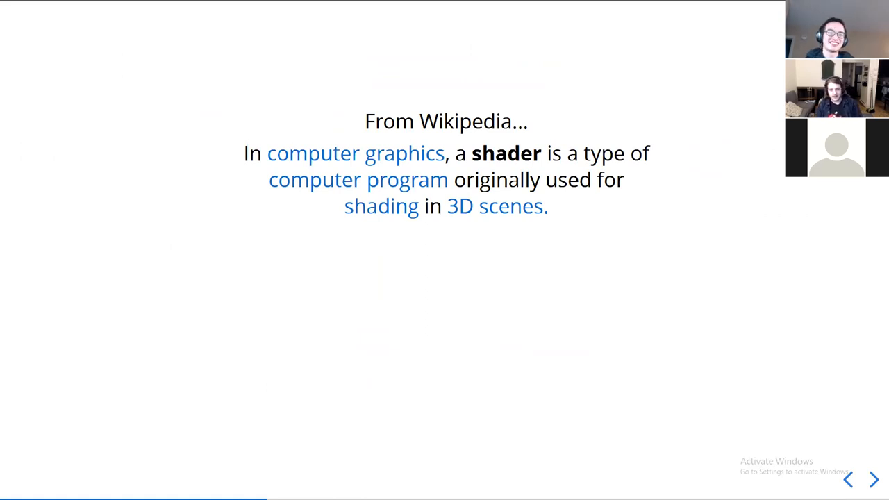
left_click(875, 481)
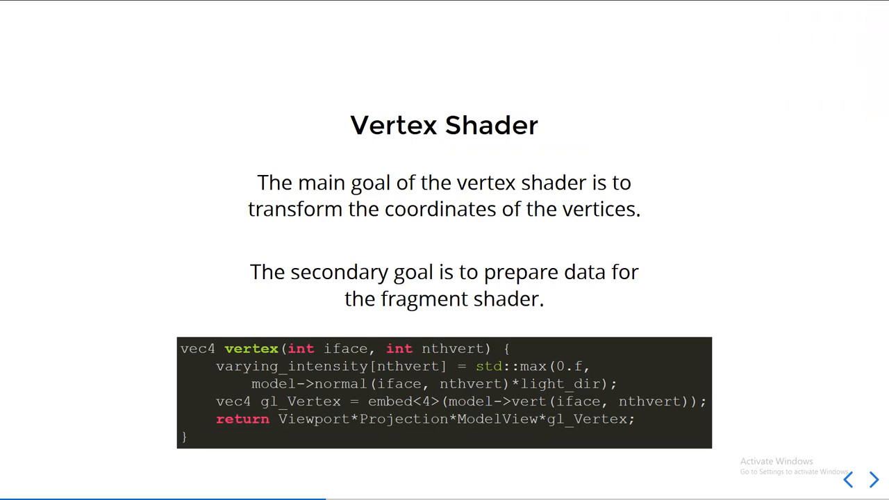
Highlight the matrix product in the vertex shader return line, then reach the Fragment Shader slide.
left_click(873, 479)
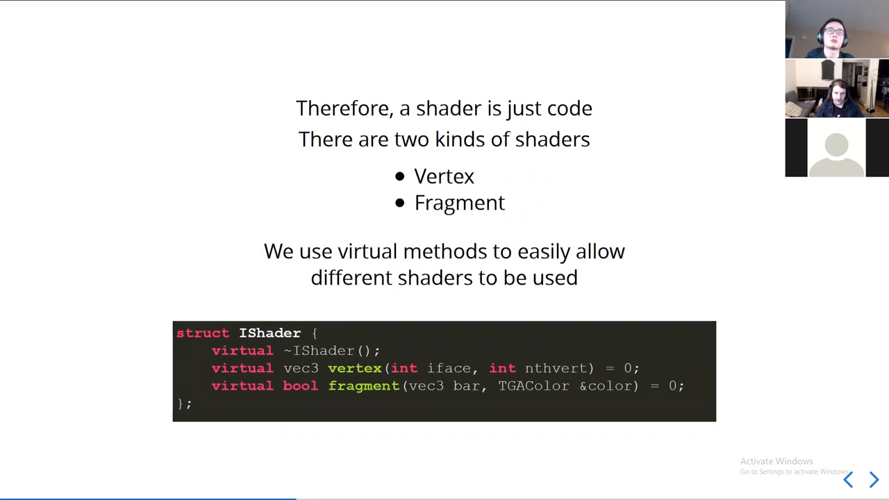
left_click(872, 478)
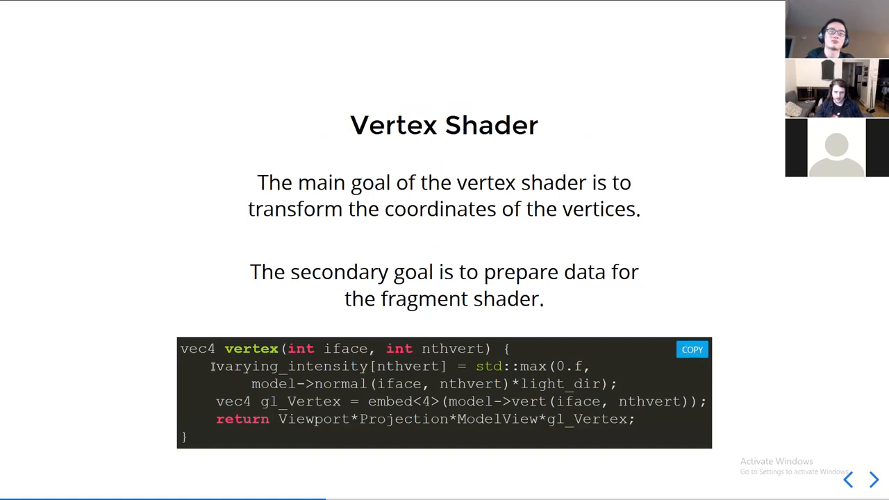
left_click_drag(210, 367, 604, 383)
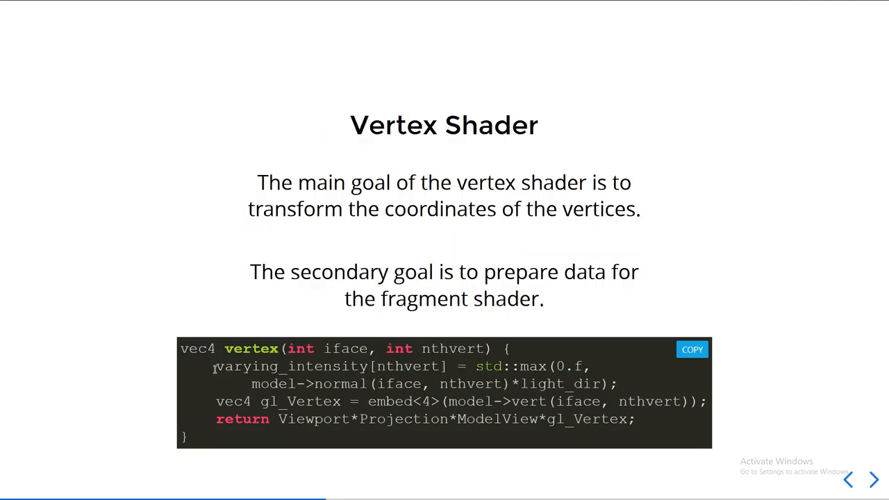
mouse_move(216, 400)
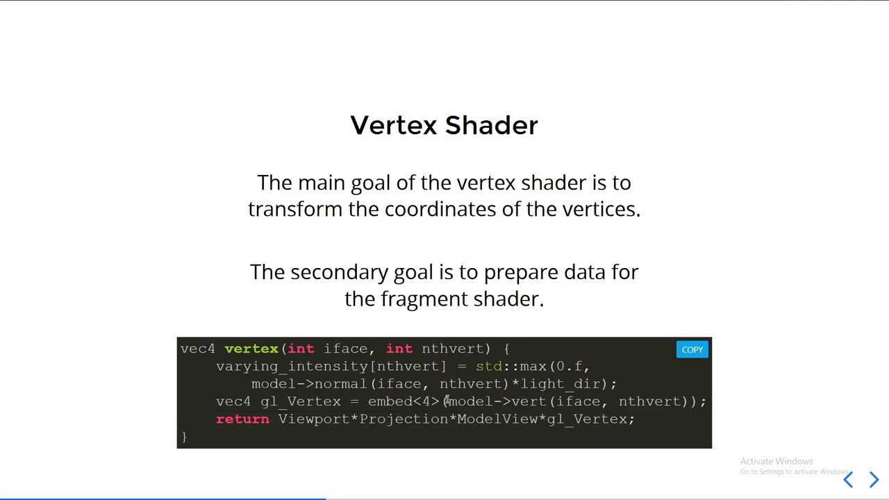
left_click_drag(279, 419, 627, 419)
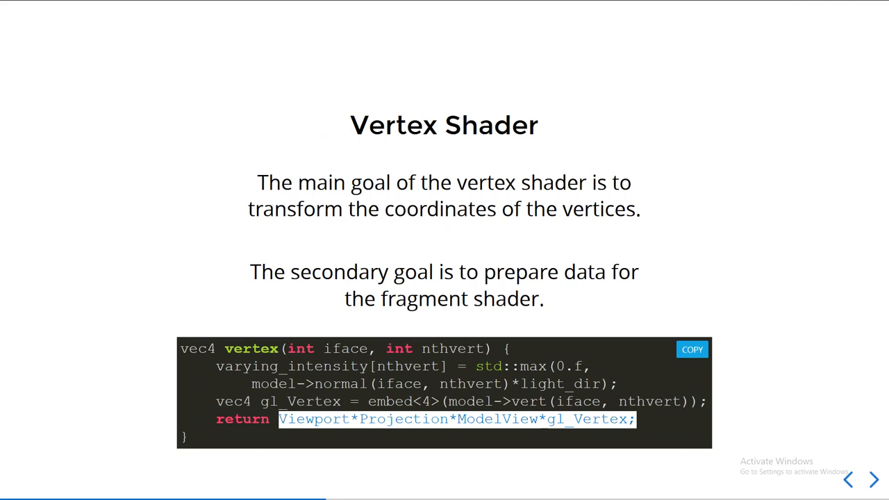
left_click(872, 477)
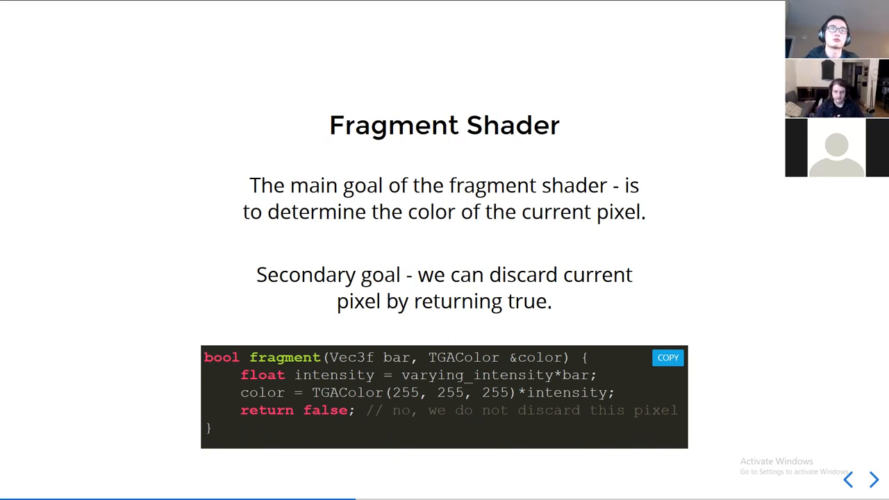
Advance from Fragment Shader to the Graphics Pipeline diagram slide.
left_click(872, 479)
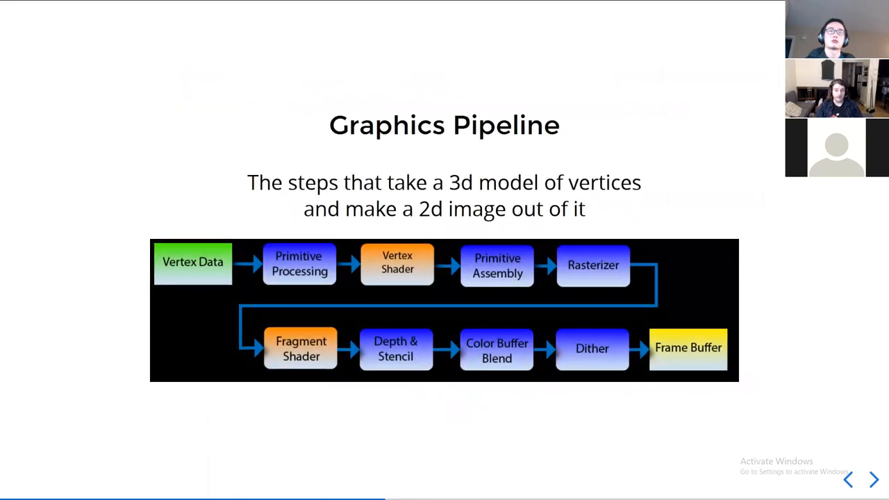
Advance past the Graphics Pipeline diagram to the Depth & Stencil / Dithering slide.
left_click(872, 481)
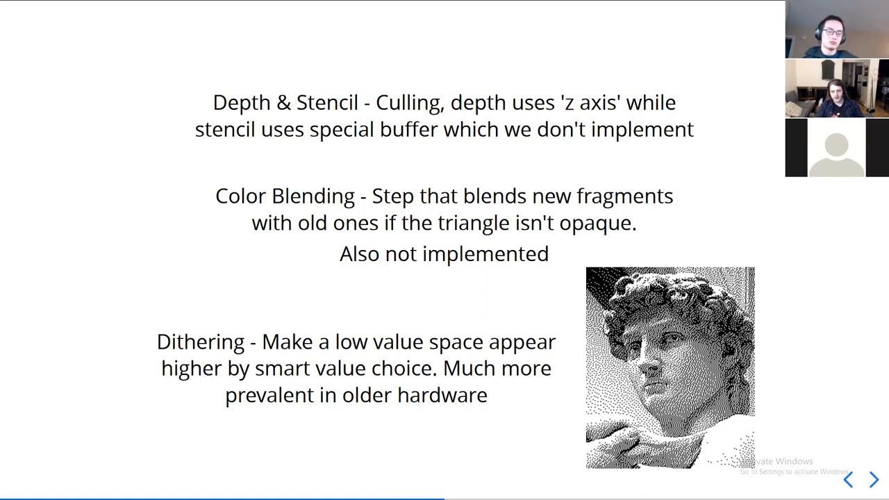
Step back to the Rasterizer slide and return to the Depth & Stencil / Dithering slide.
left_click(852, 480)
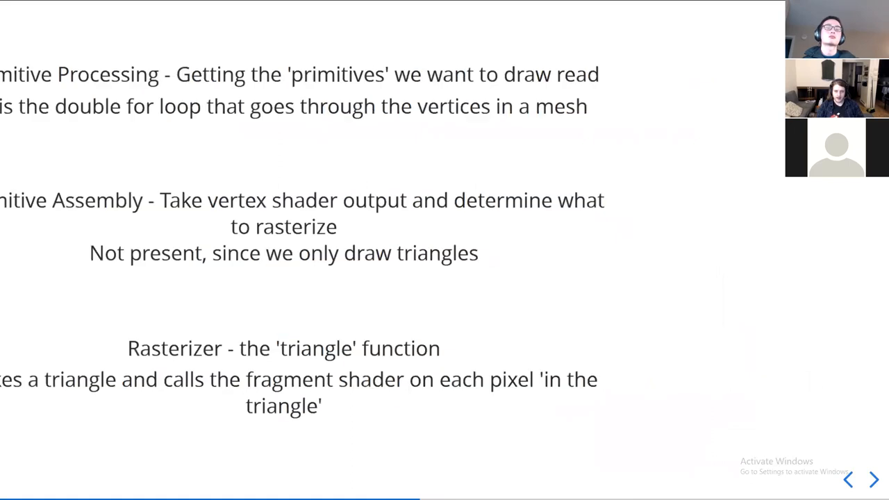
left_click(872, 481)
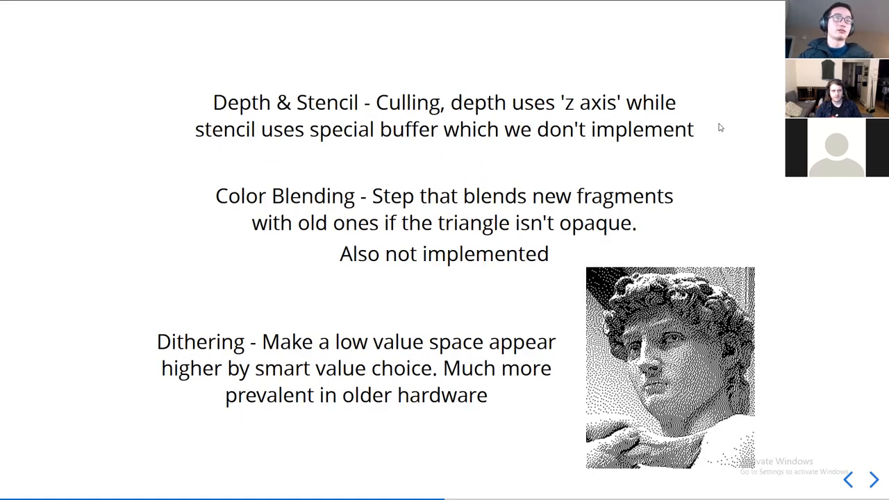
mouse_move(468, 208)
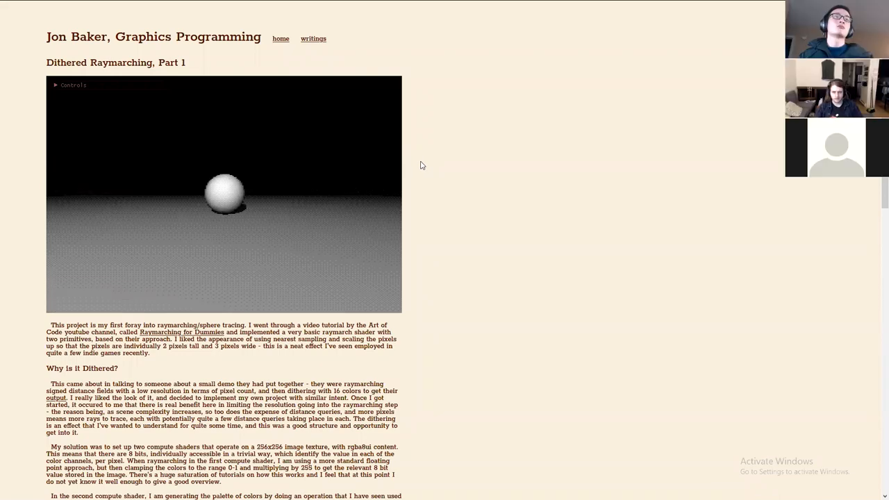
scroll("down", 3)
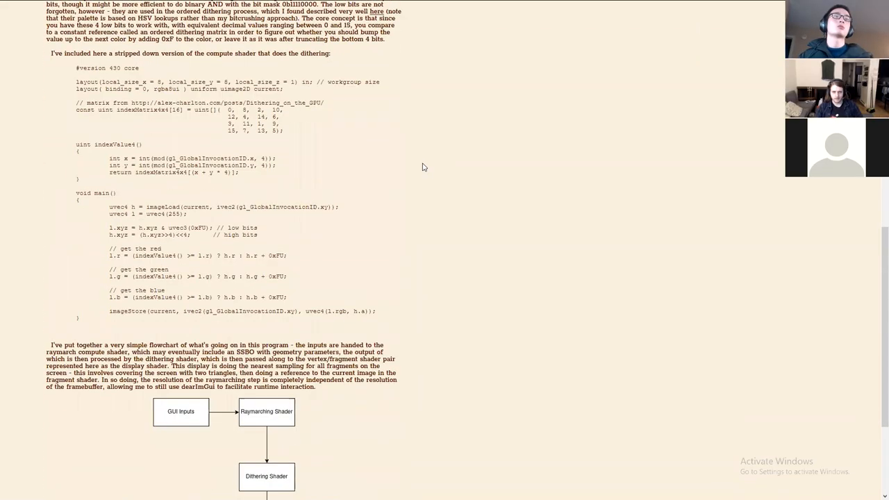
scroll("down", 3)
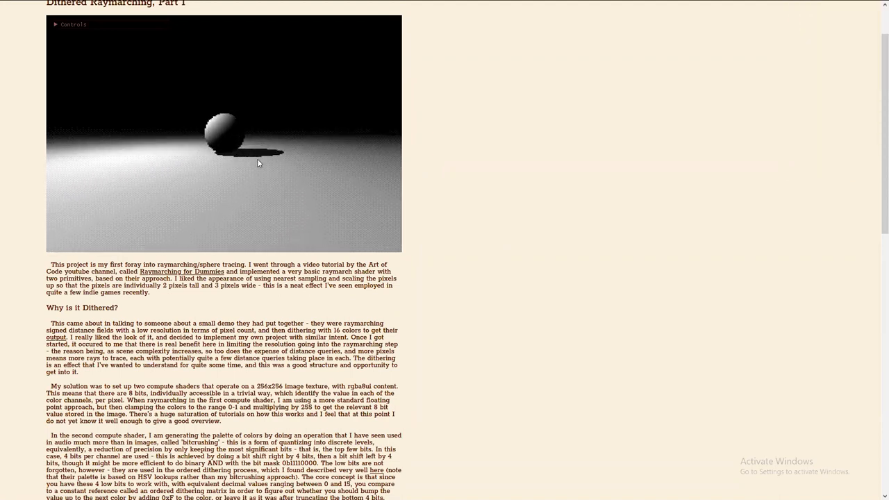
scroll("up", 3)
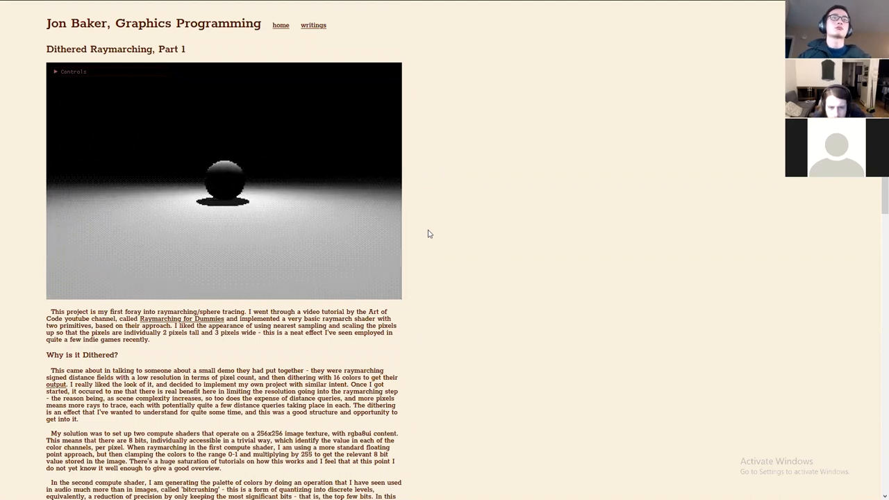
scroll("down", 3)
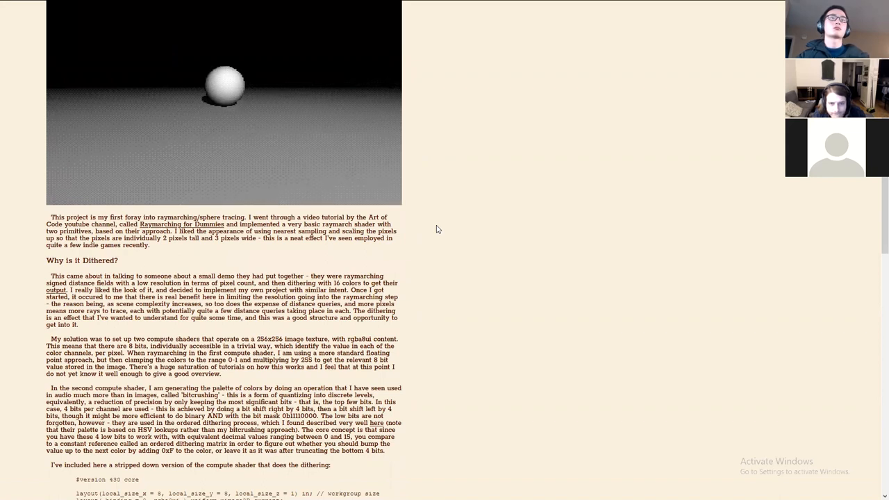
scroll("down", 3)
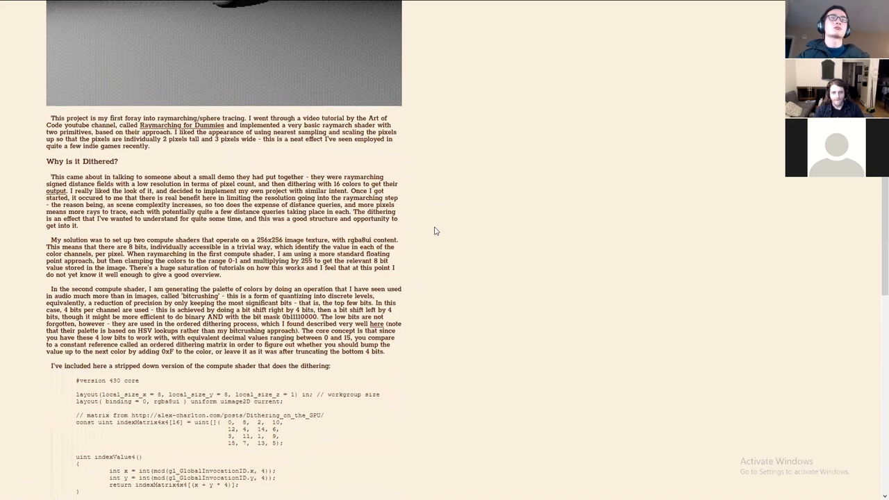
scroll("down", 3)
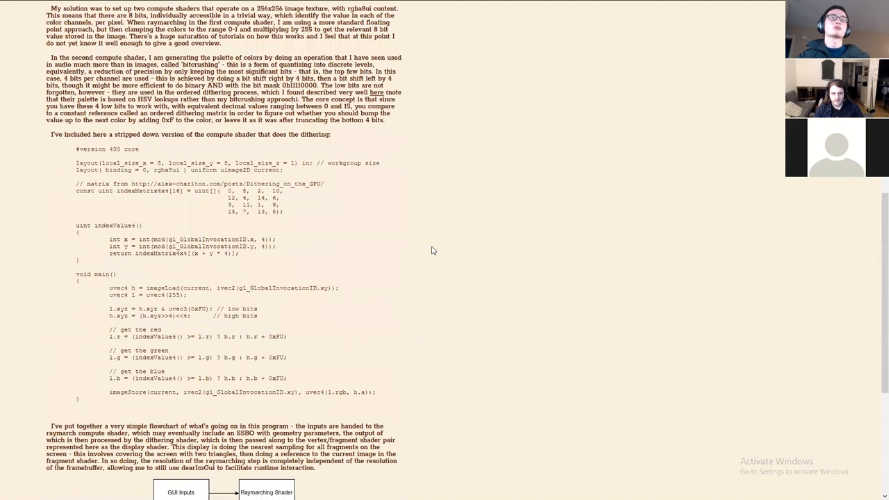
scroll("down", 3)
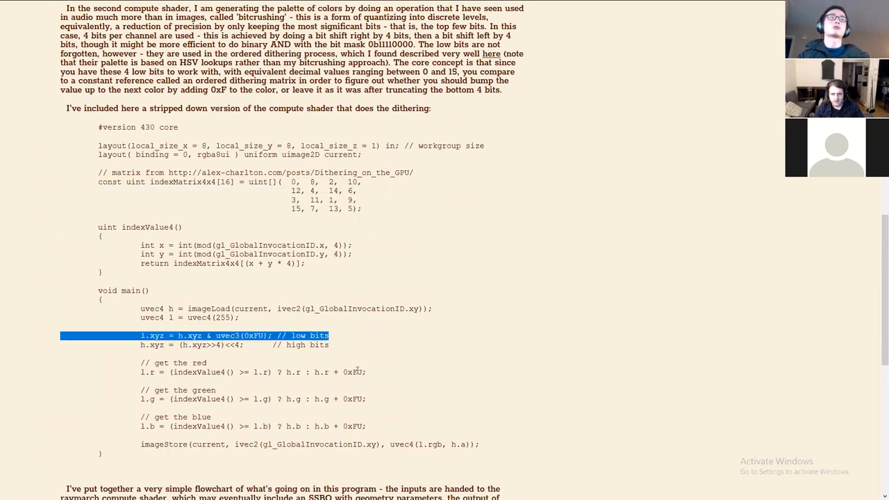
mouse_move(359, 349)
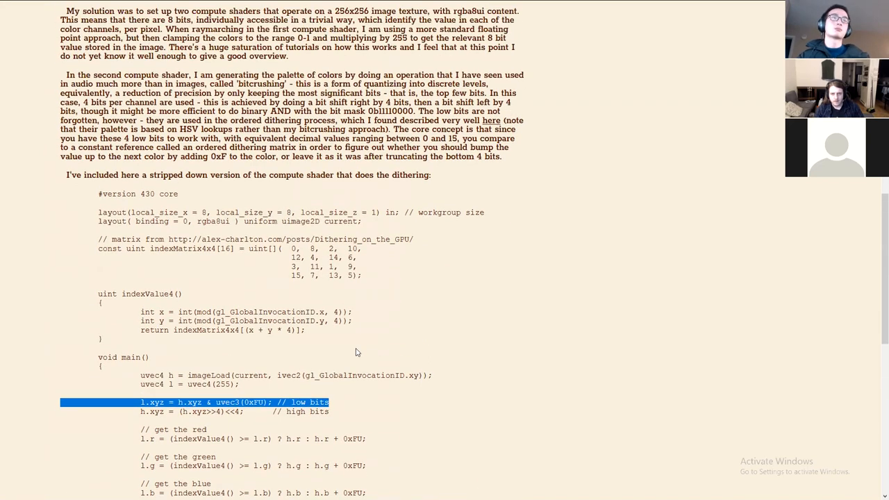
scroll("down", 3)
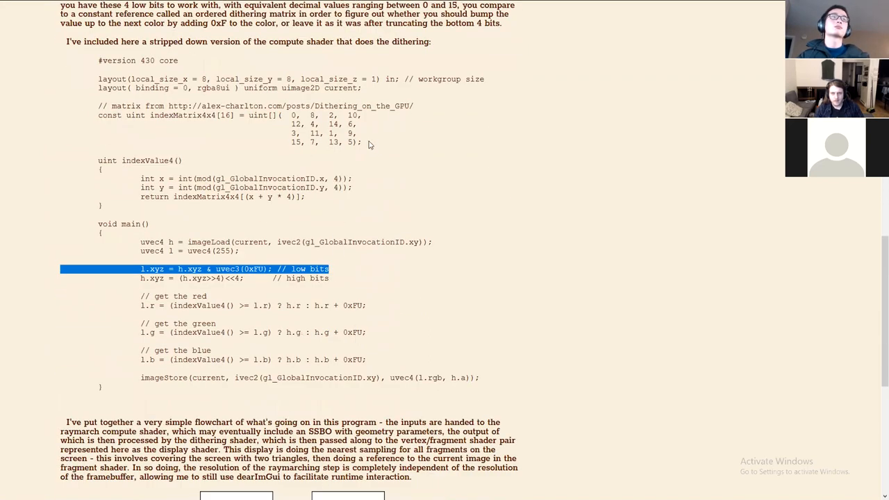
mouse_move(270, 111)
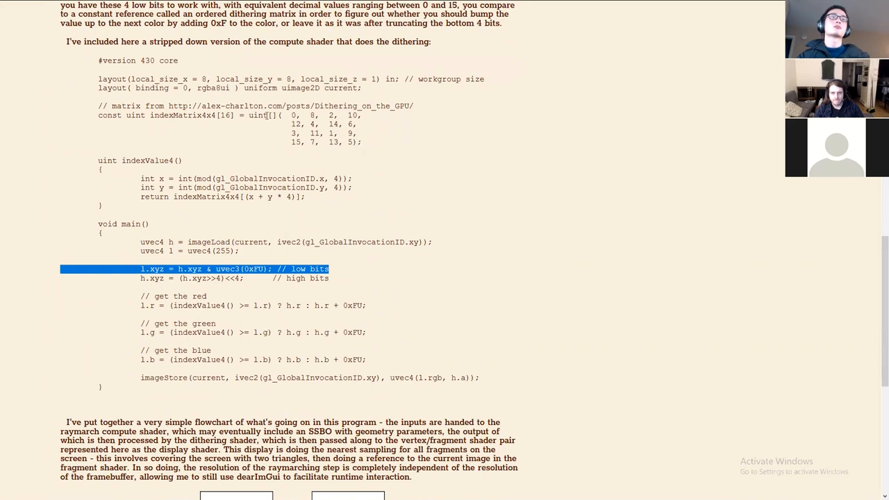
mouse_move(398, 143)
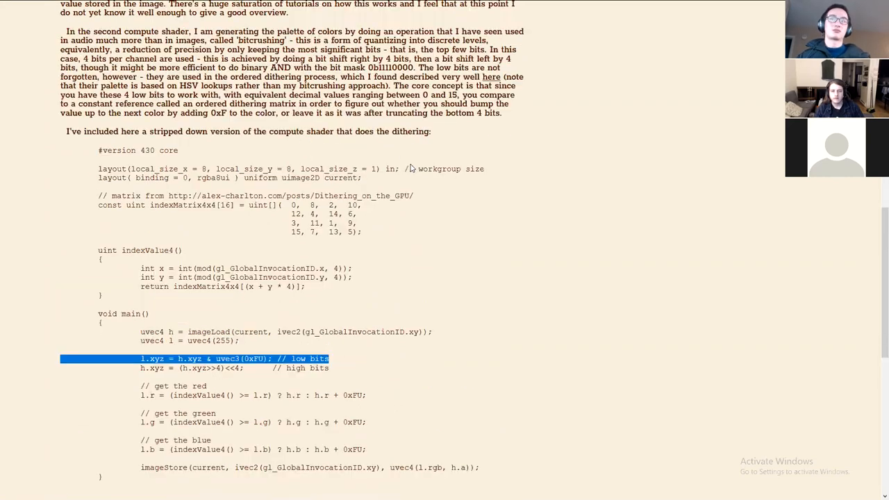
scroll("up", 3)
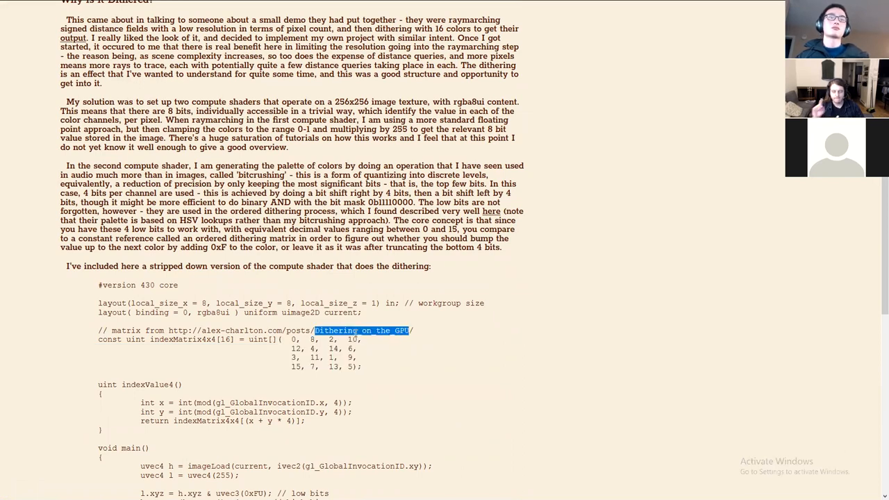
scroll("up", 3)
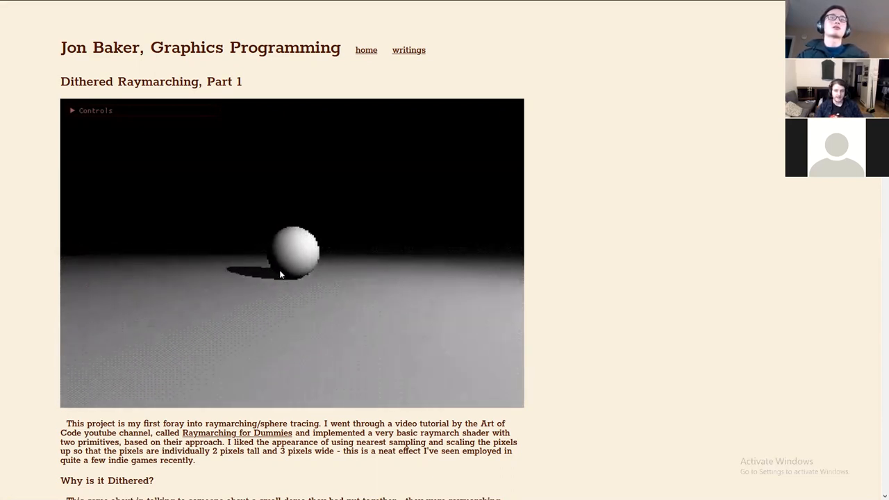
Scroll down through the Dithered Raymarching post to the raymarched sphere demo.
scroll("down", 3)
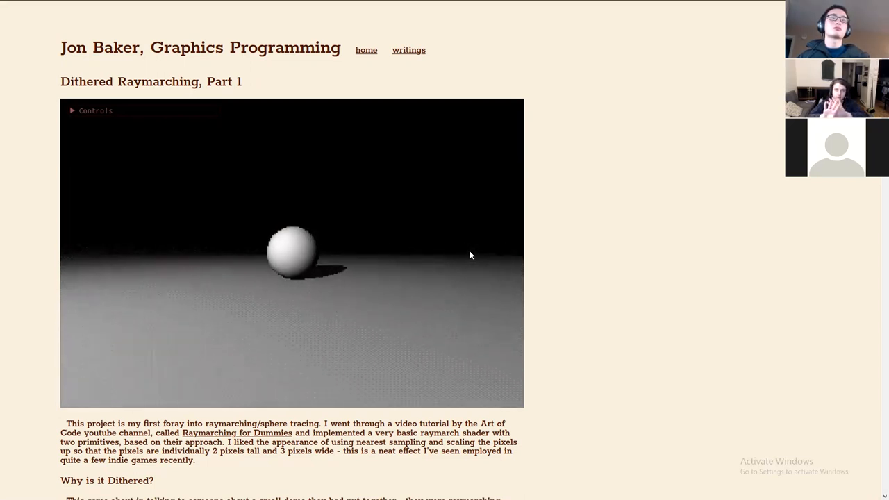
scroll("down", 3)
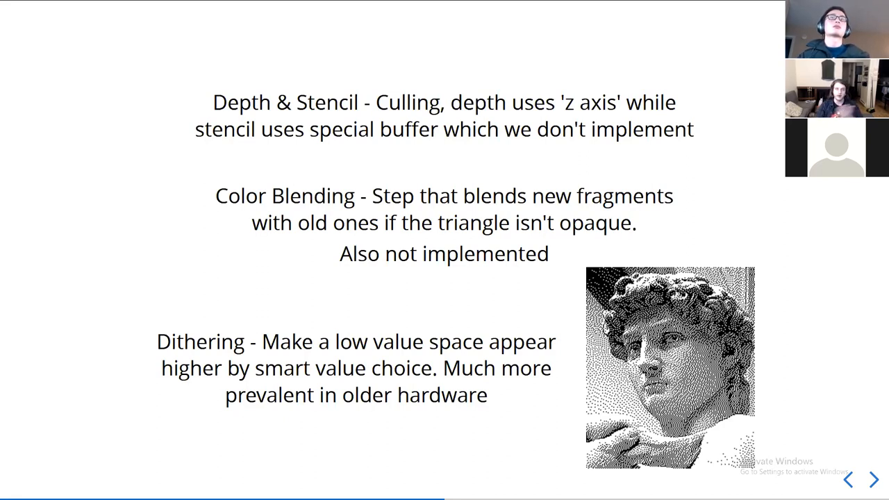
left_click(873, 481)
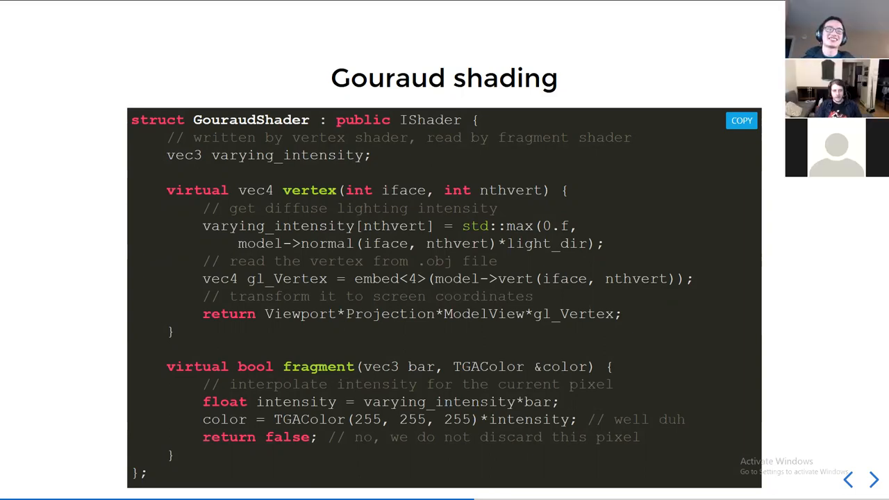
mouse_move(272, 175)
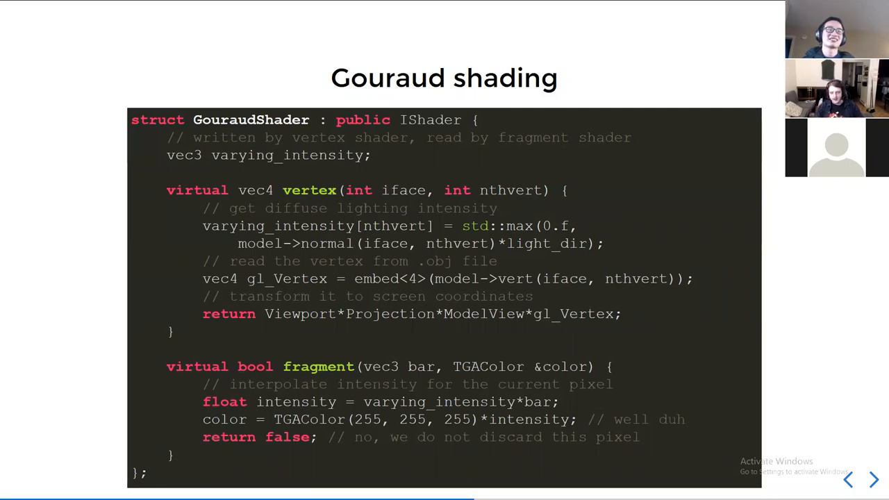
mouse_move(239, 114)
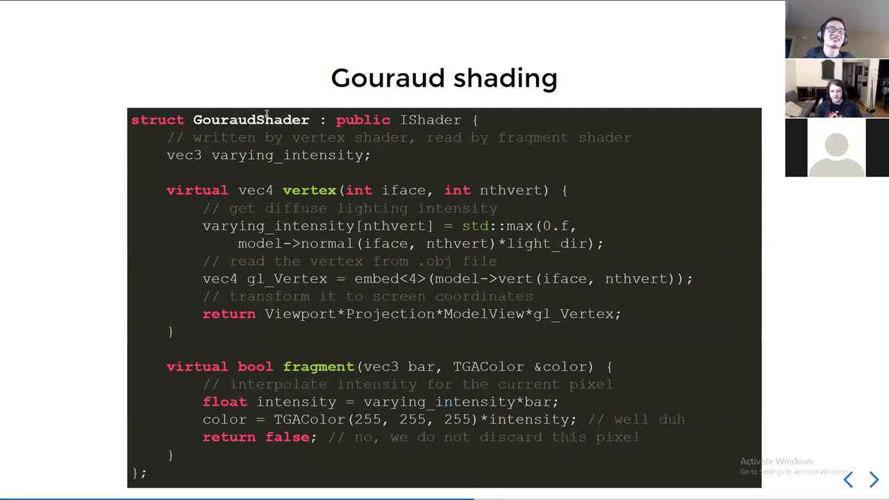
double_click(368, 78)
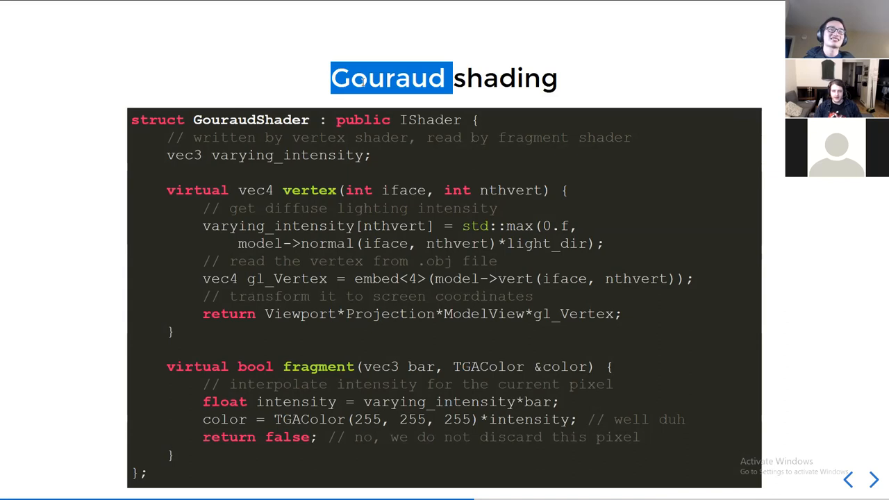
double_click(251, 119)
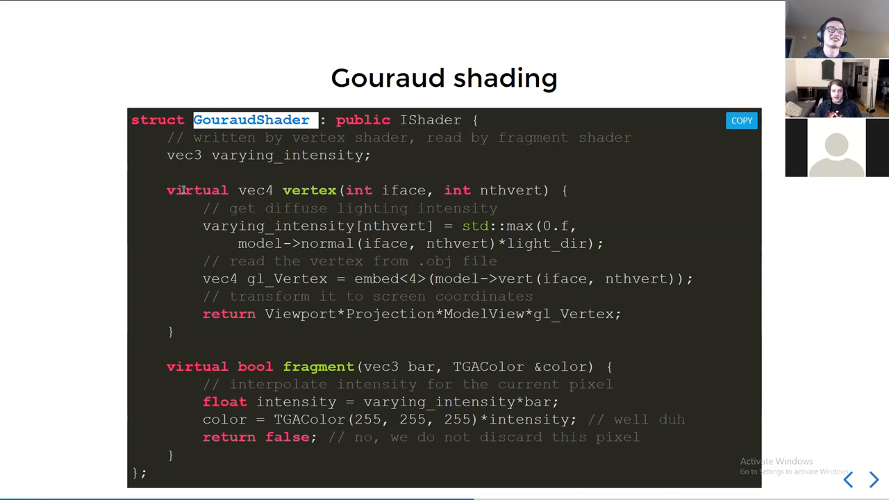
mouse_move(164, 156)
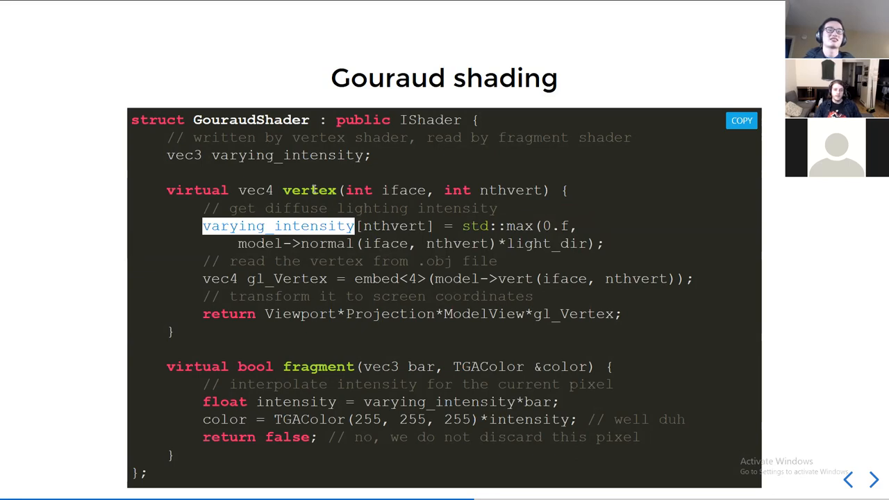
mouse_move(275, 173)
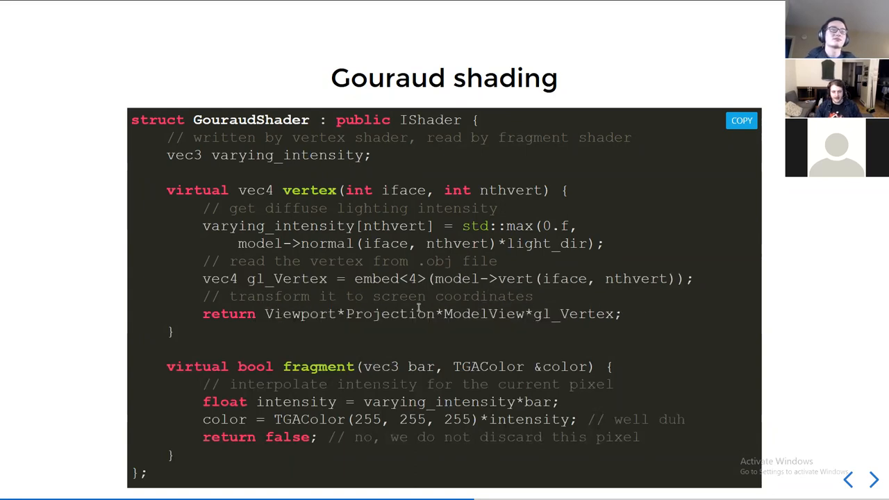
mouse_move(236, 400)
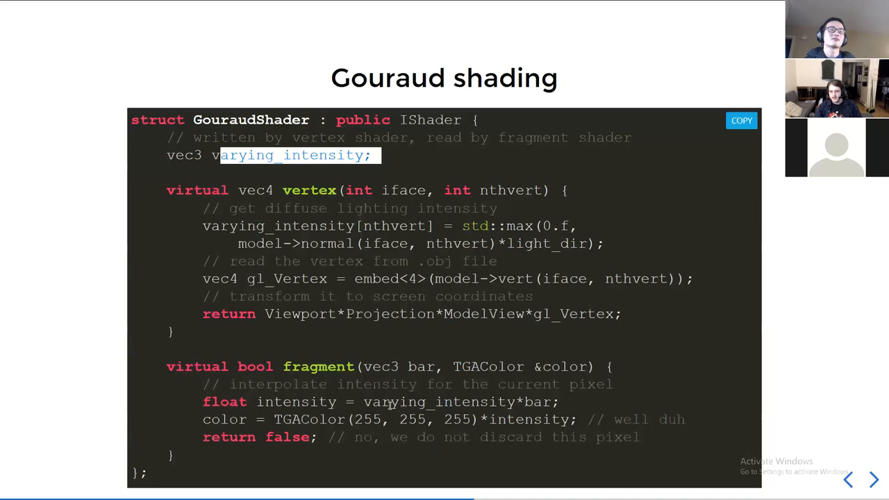
Highlight a term in the Gouraud shader code before the Outcome slide.
double_click(537, 403)
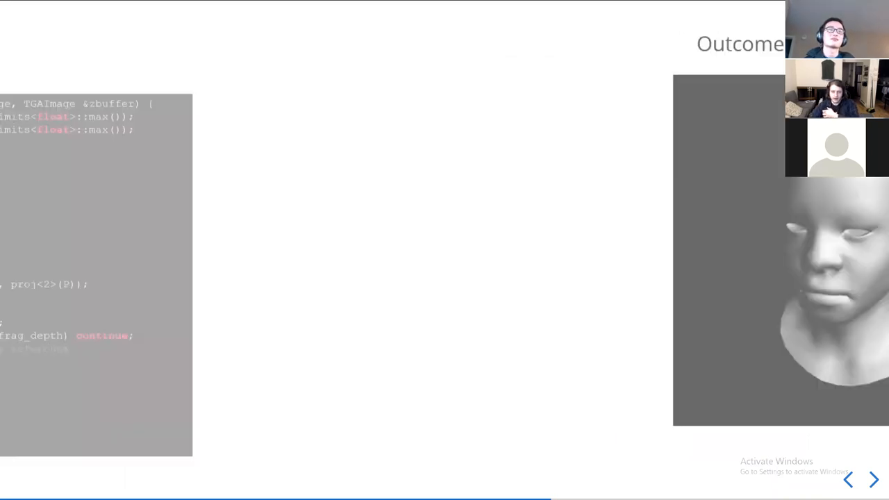
Advance past the Outcome render to the Our GL Implementation main() code slide.
left_click(872, 481)
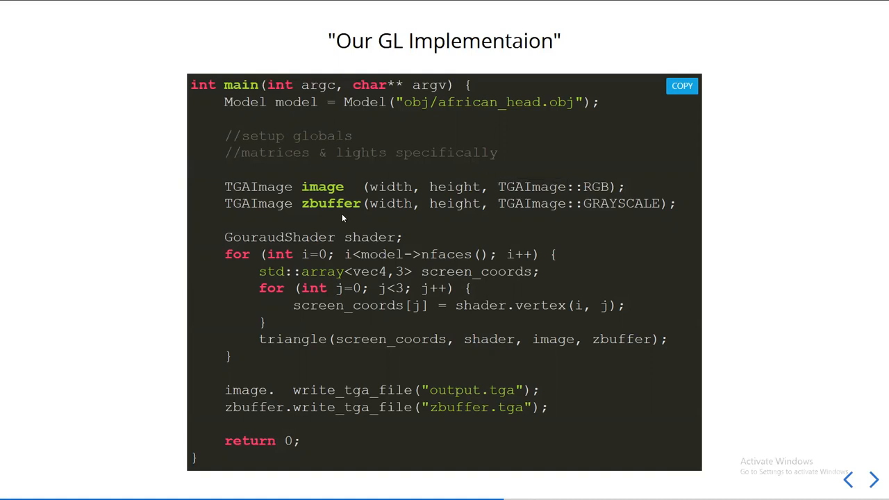
double_click(331, 203)
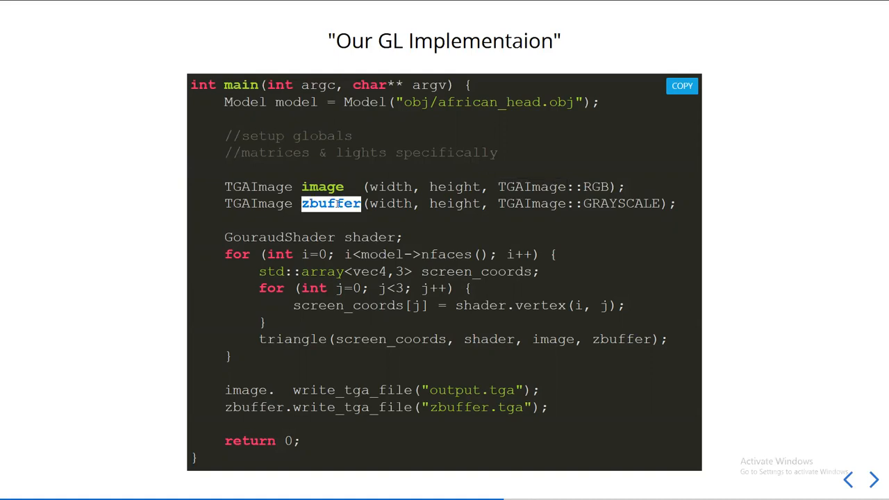
mouse_move(253, 400)
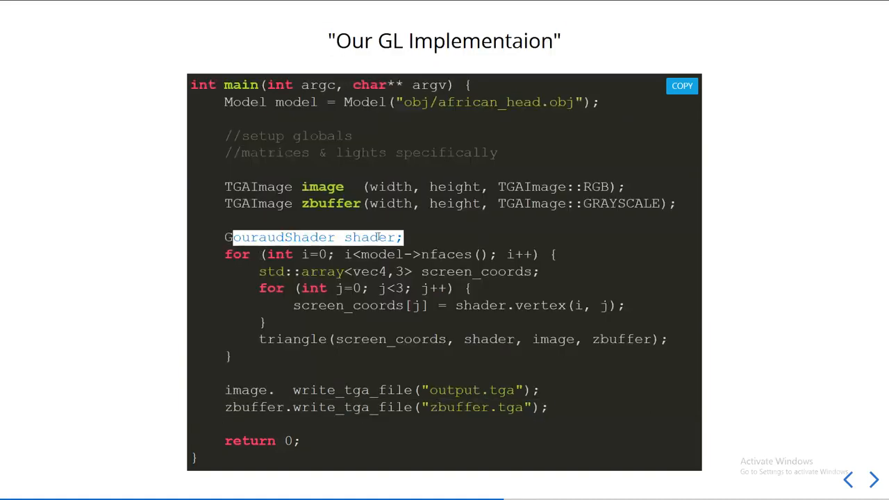
double_click(370, 237)
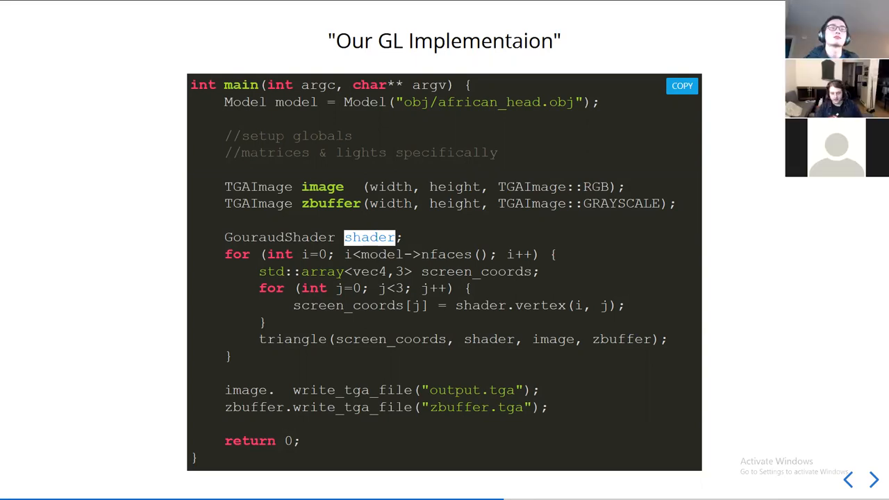
left_click(873, 481)
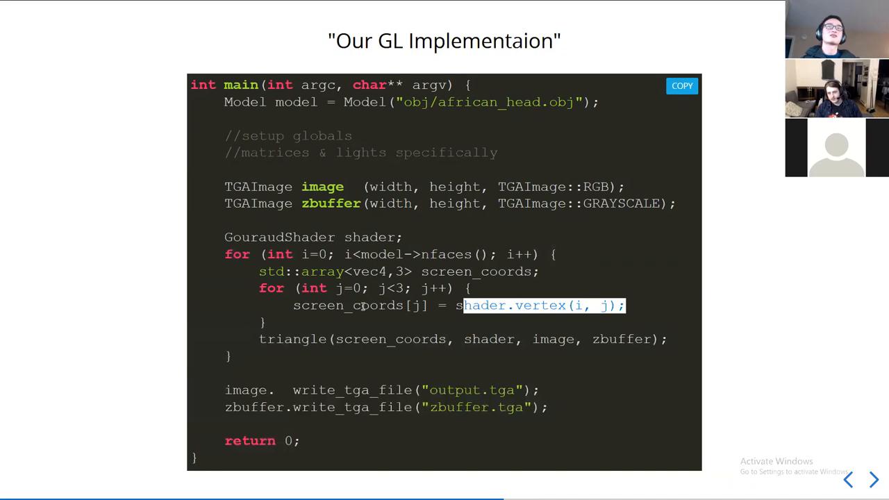
mouse_move(297, 236)
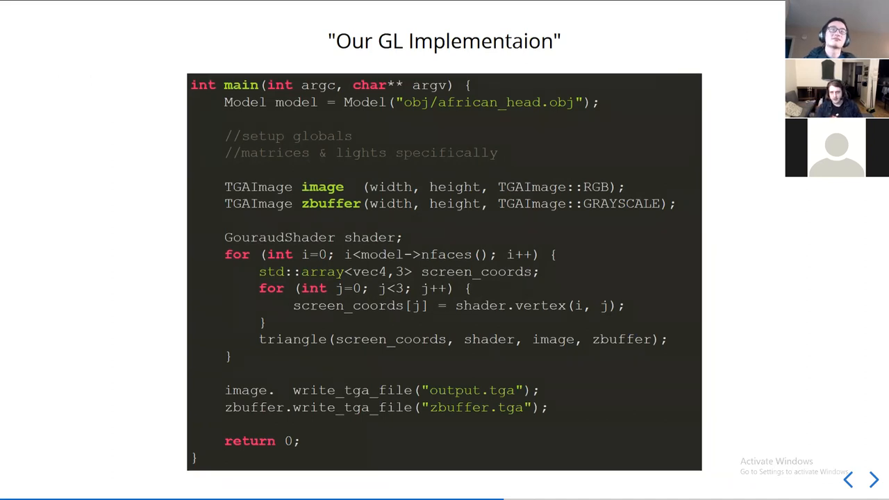
Walk through the Triangle Function code, highlighting the z/w depth lines and the discard variable.
left_click(873, 479)
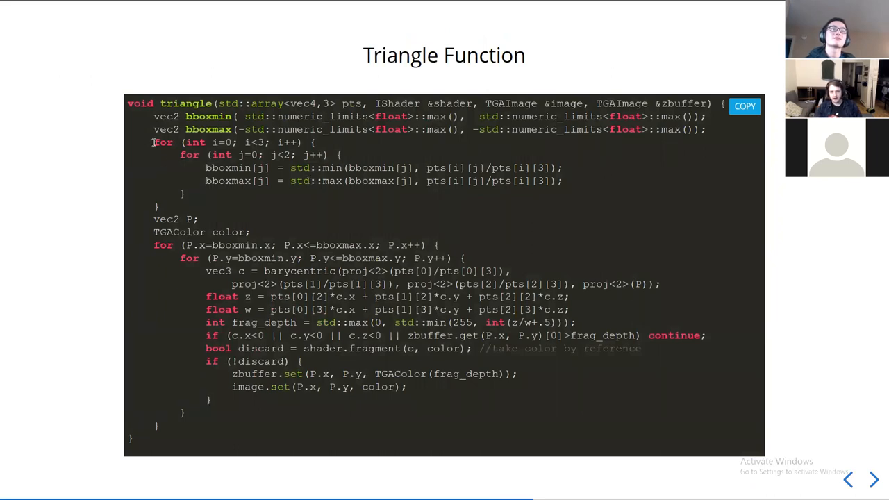
left_click_drag(153, 142, 160, 207)
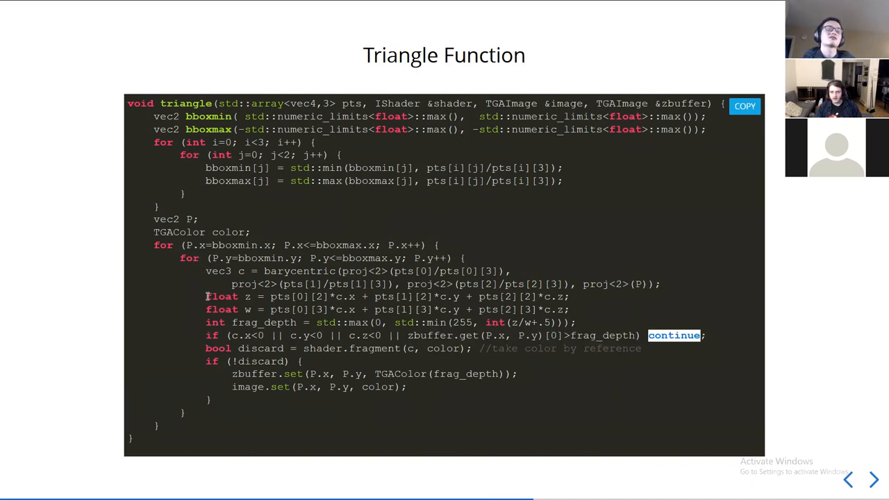
left_click_drag(205, 298, 569, 308)
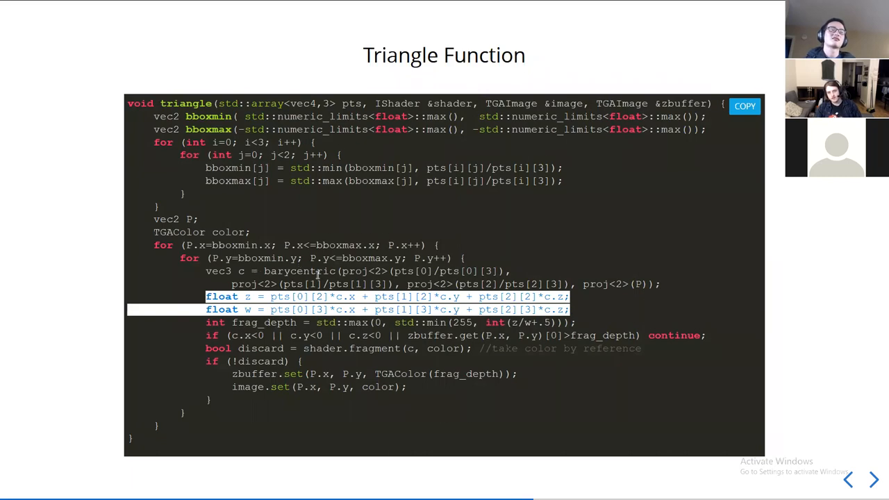
mouse_move(264, 322)
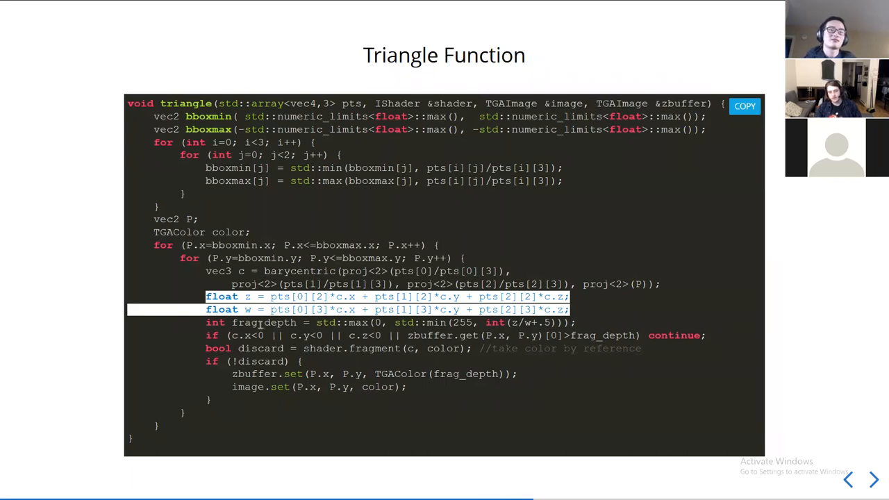
mouse_move(338, 370)
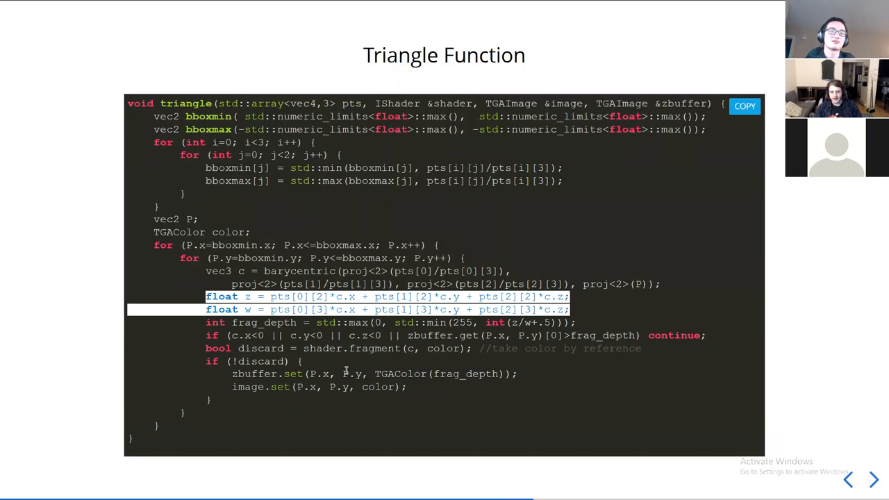
double_click(374, 347)
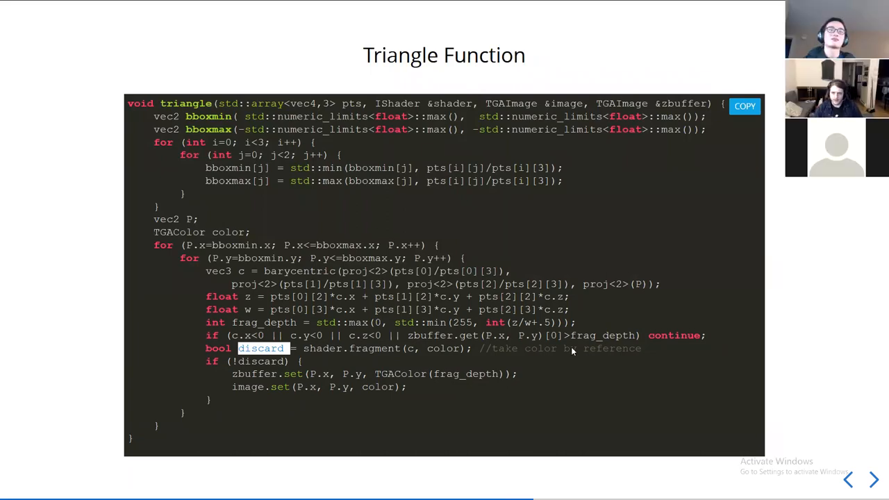
double_click(445, 347)
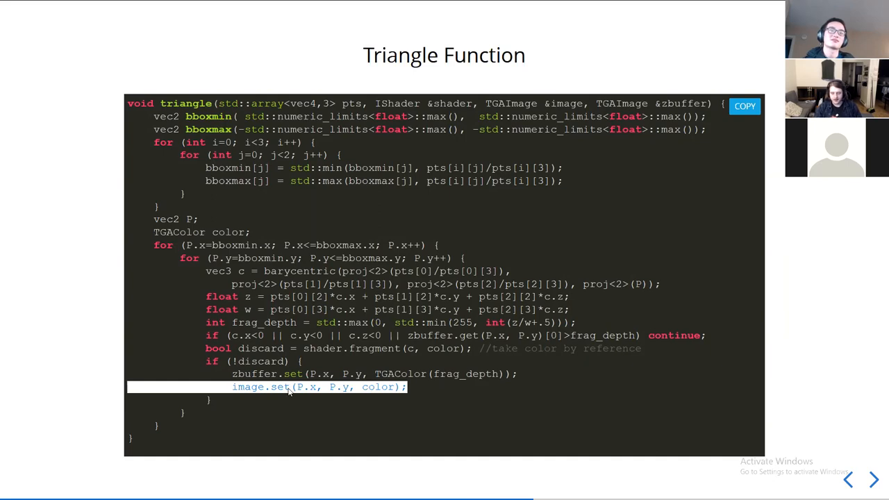
Advance to the 'Outcome: per-vertex lighting!' head render slide.
left_click(872, 481)
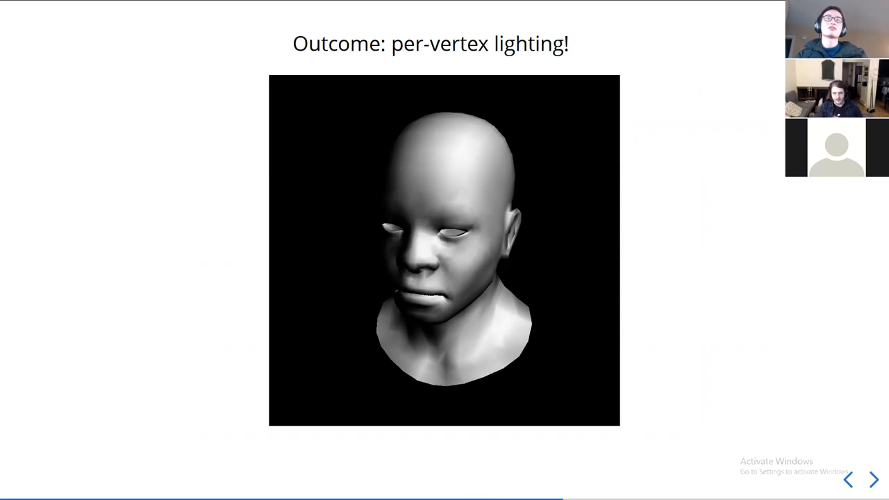
Advance to the 'Easily change what is rendered :)' slide with toon-shading code and orange head.
left_click(872, 481)
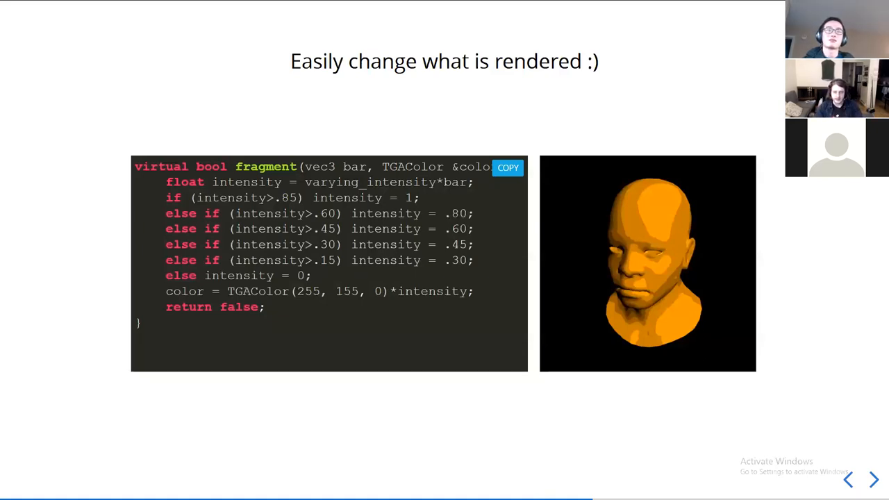
Flip between 'Lets re-implement textures' code and its textured head Result, then reach Normal Mapping.
left_click(872, 479)
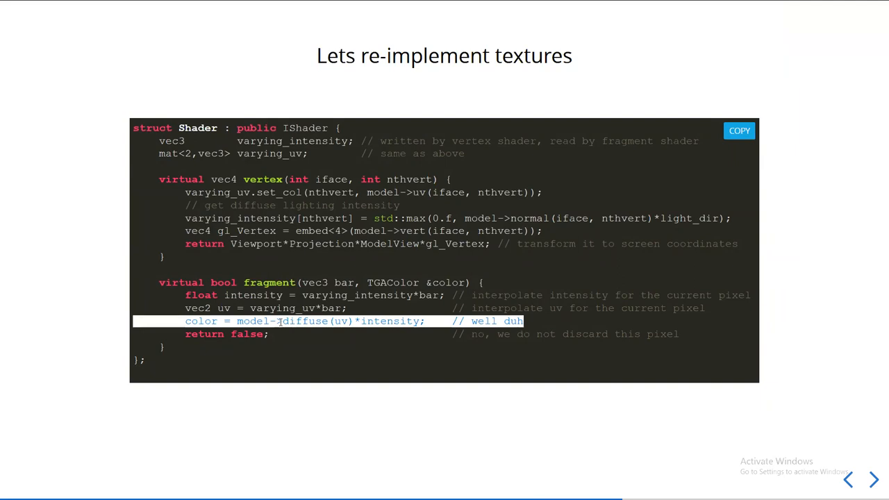
left_click(873, 481)
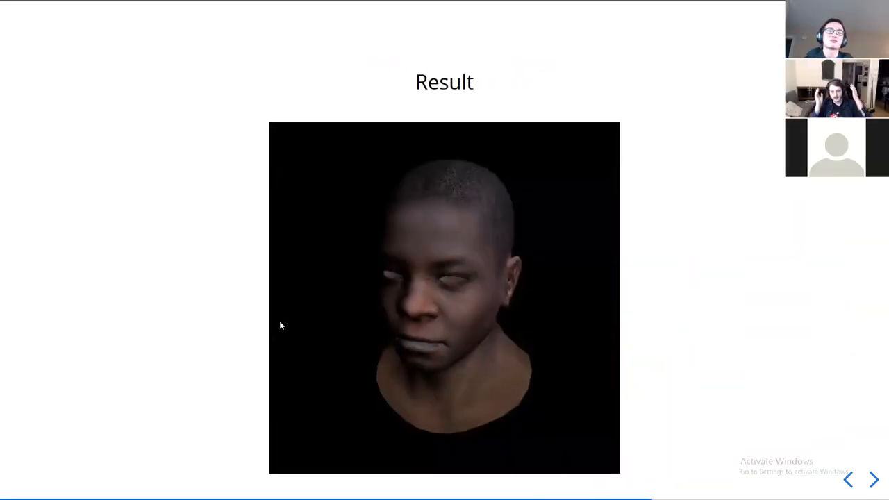
left_click(872, 482)
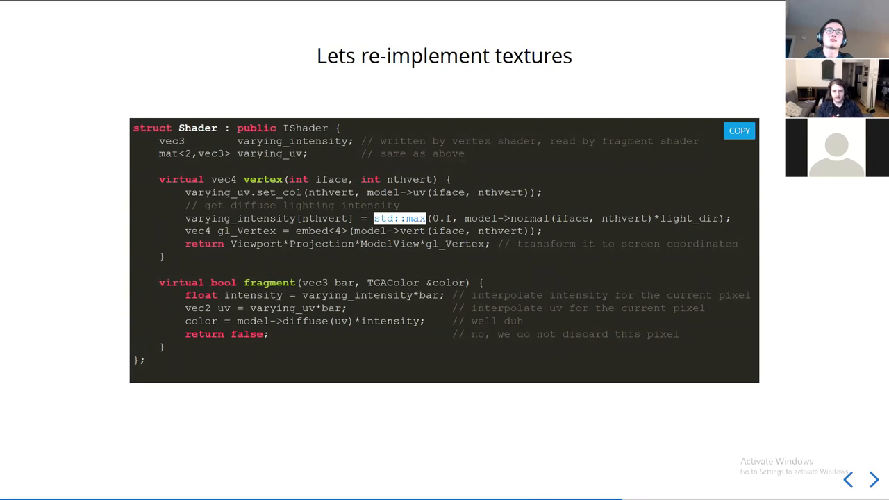
left_click(873, 479)
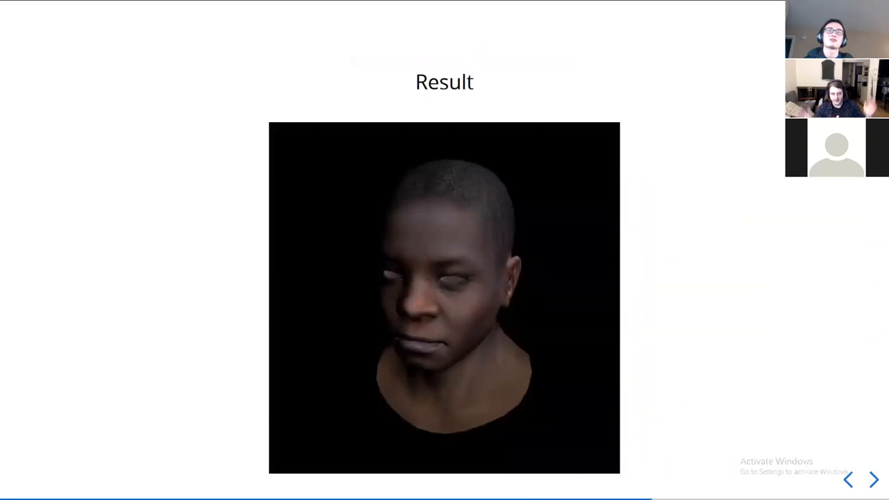
left_click(872, 479)
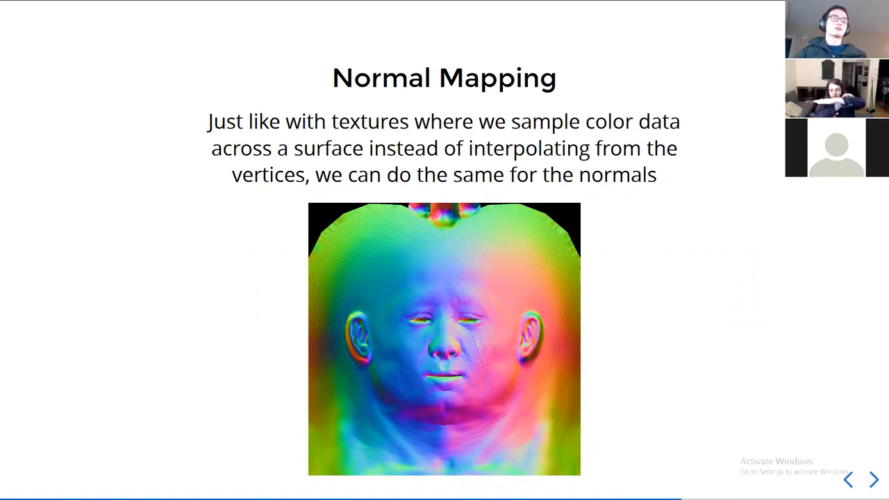
Step through the normal-mapping shader code slides to the scarred-head Result slide.
left_click(872, 483)
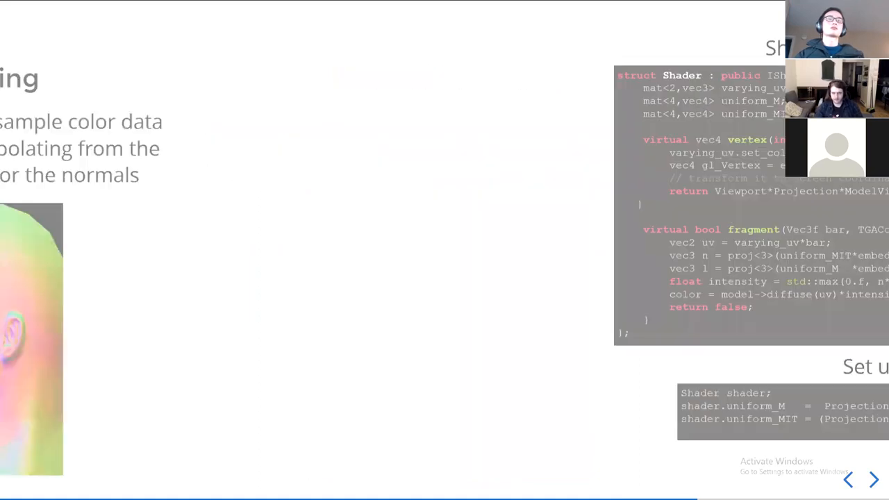
left_click(872, 481)
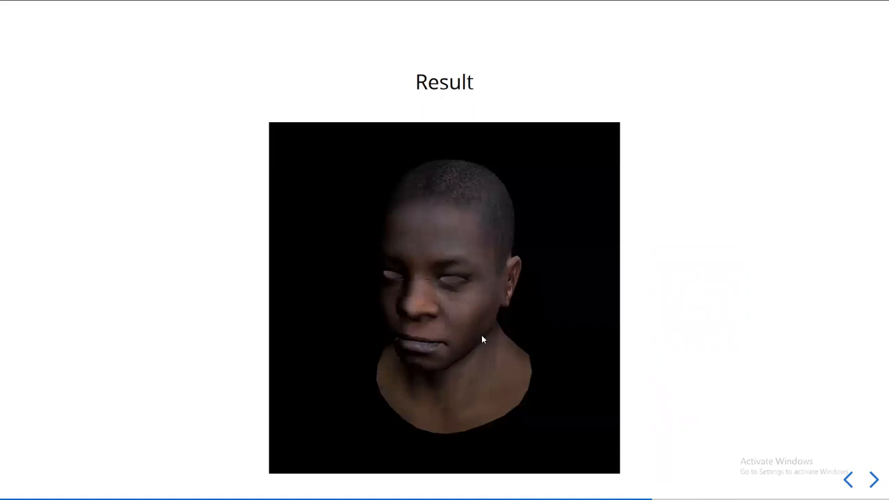
mouse_move(453, 322)
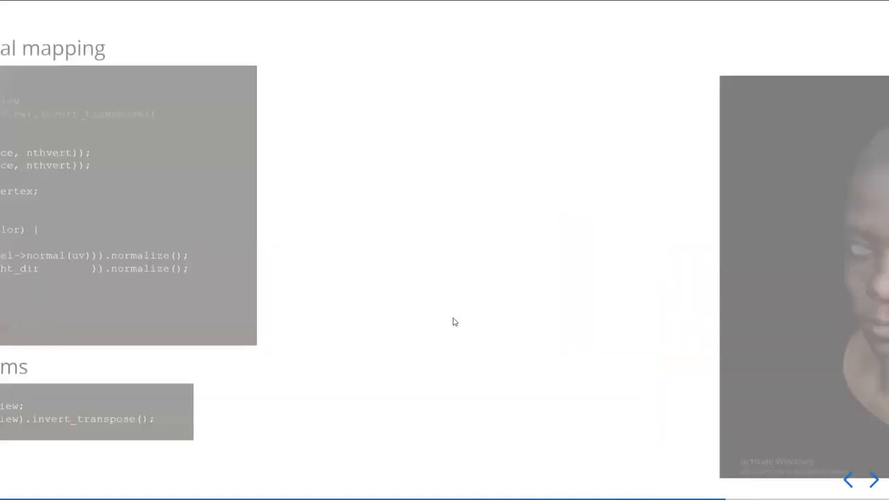
left_click(872, 479)
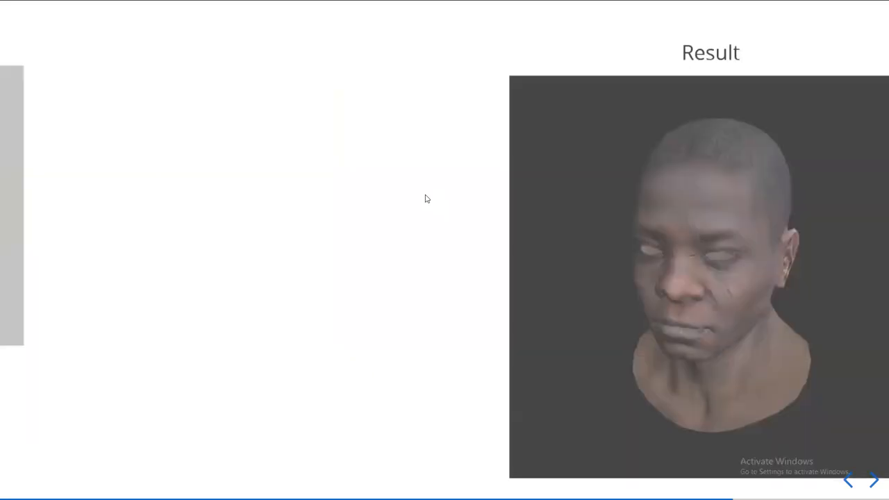
Move through the Specular highlights slide to the diffuse/specular lighting vector diagram.
left_click(875, 480)
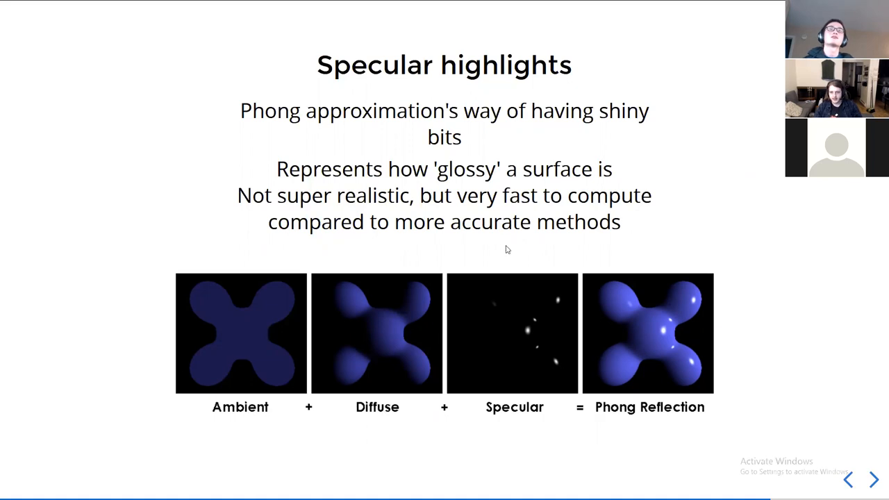
mouse_move(239, 257)
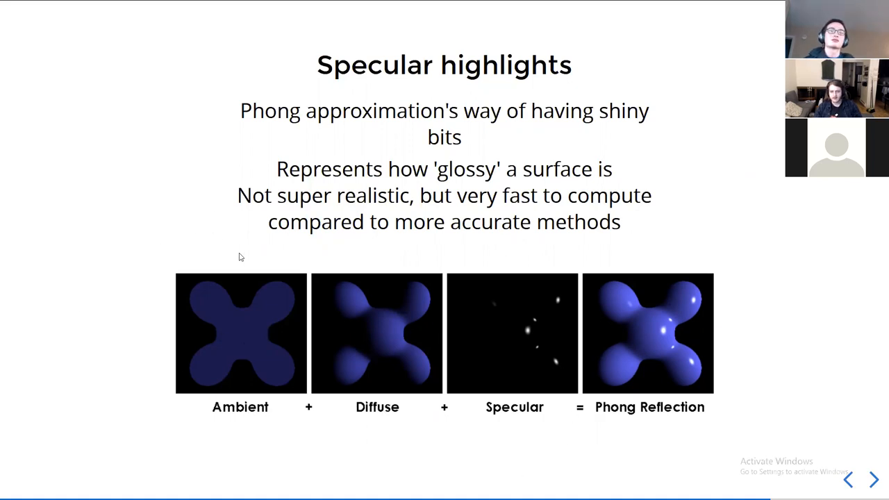
mouse_move(232, 227)
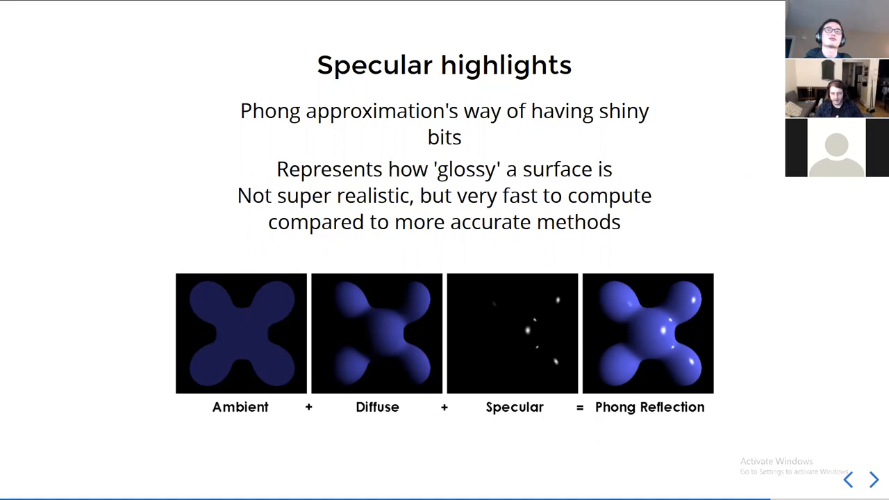
left_click(872, 479)
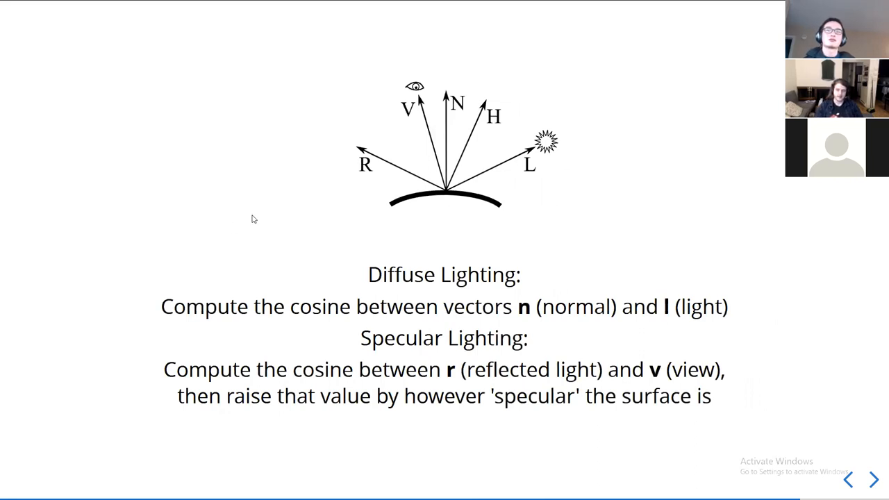
mouse_move(527, 103)
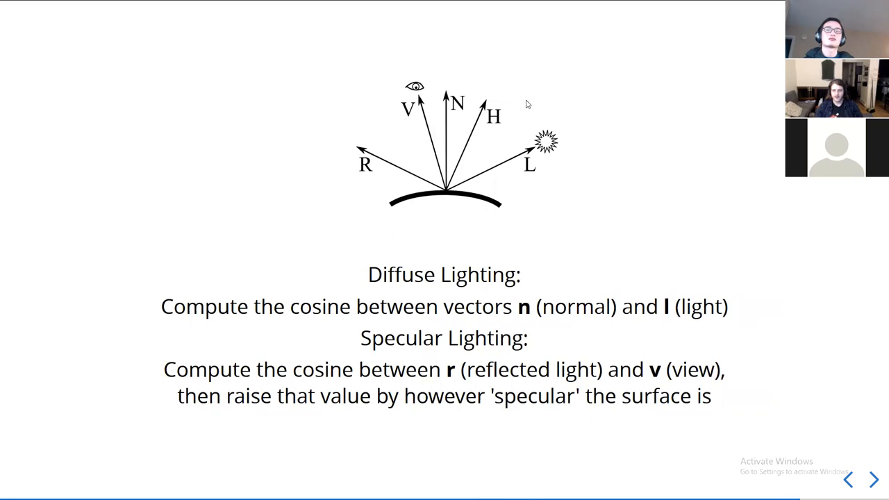
mouse_move(441, 125)
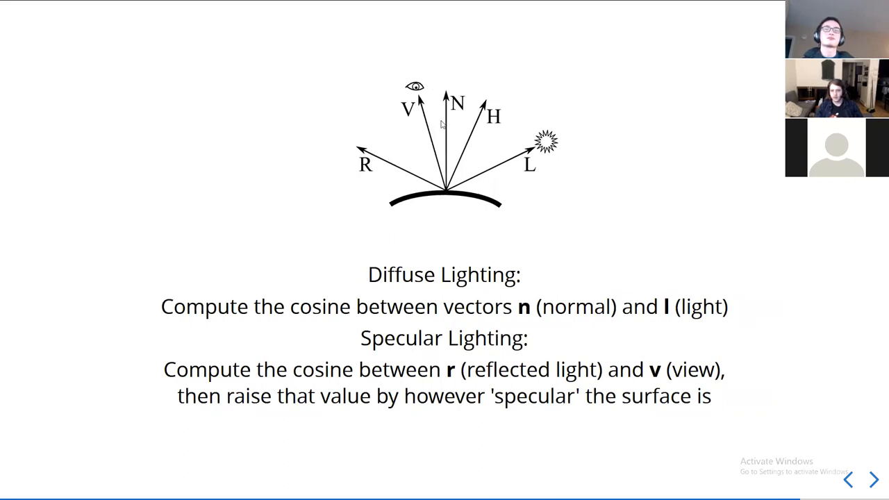
mouse_move(448, 220)
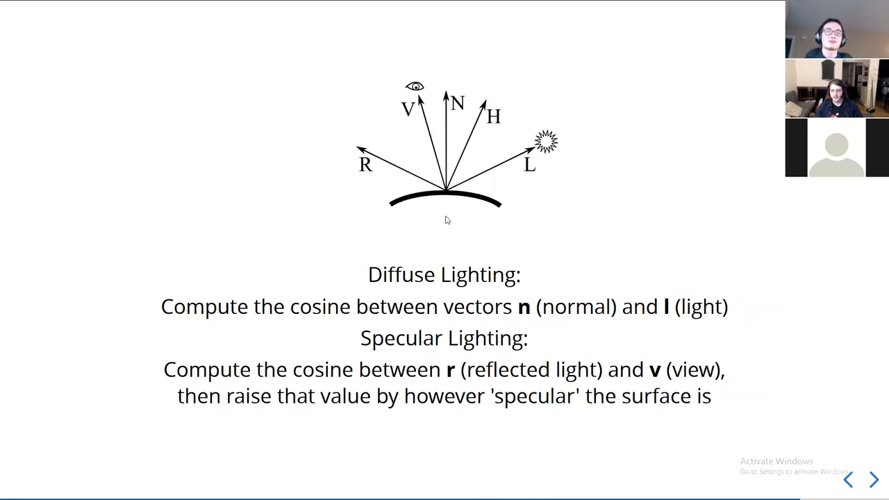
mouse_move(539, 156)
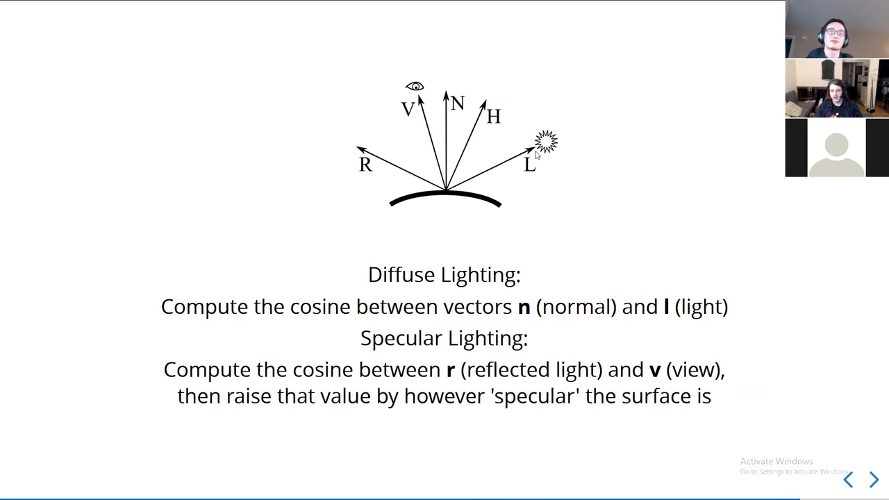
mouse_move(567, 145)
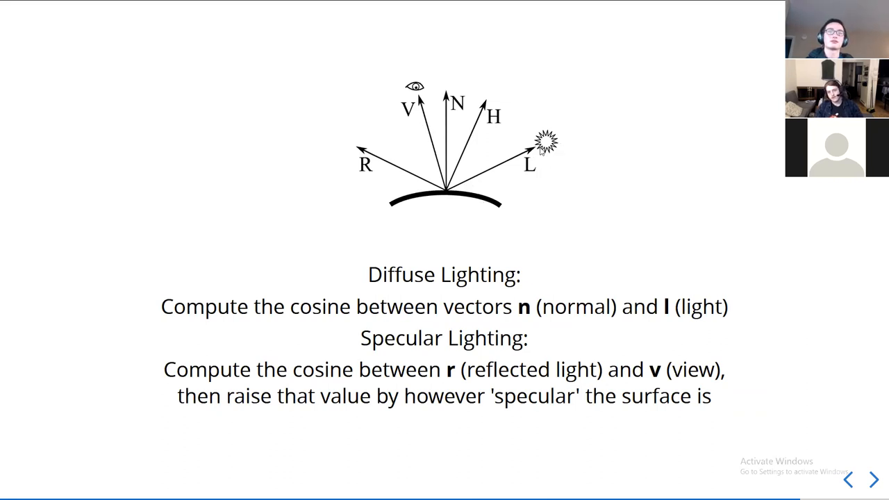
mouse_move(388, 168)
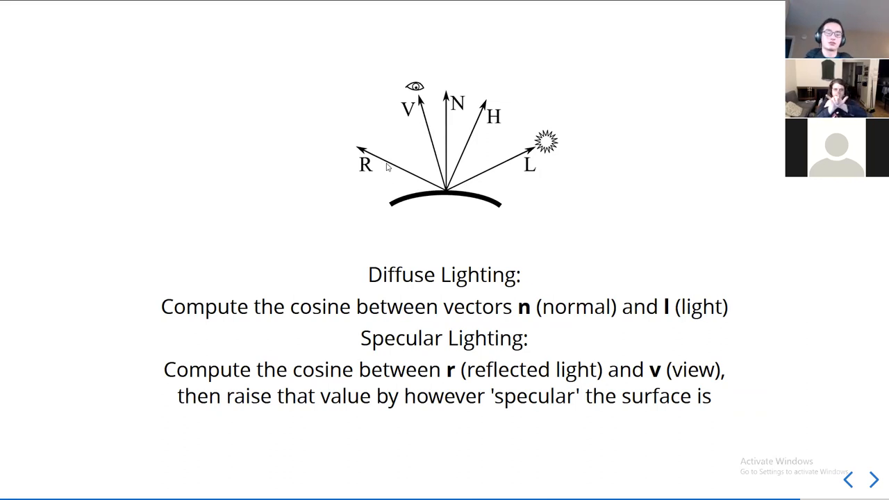
mouse_move(378, 134)
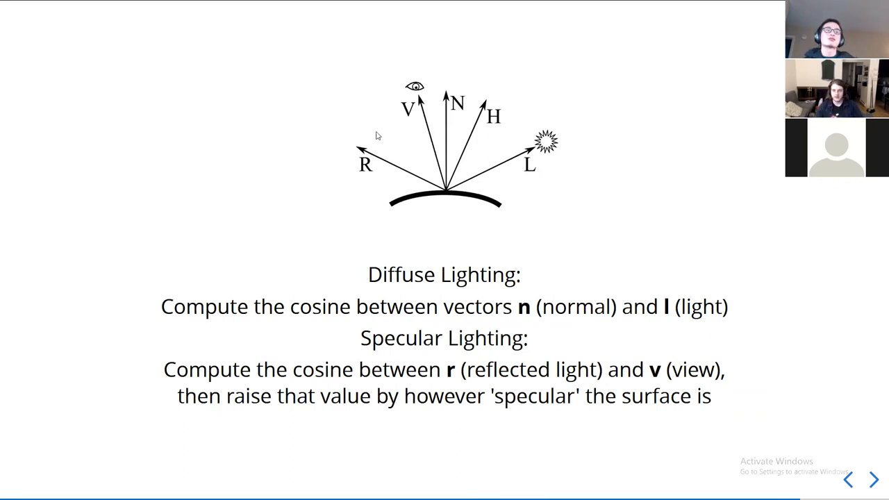
mouse_move(425, 110)
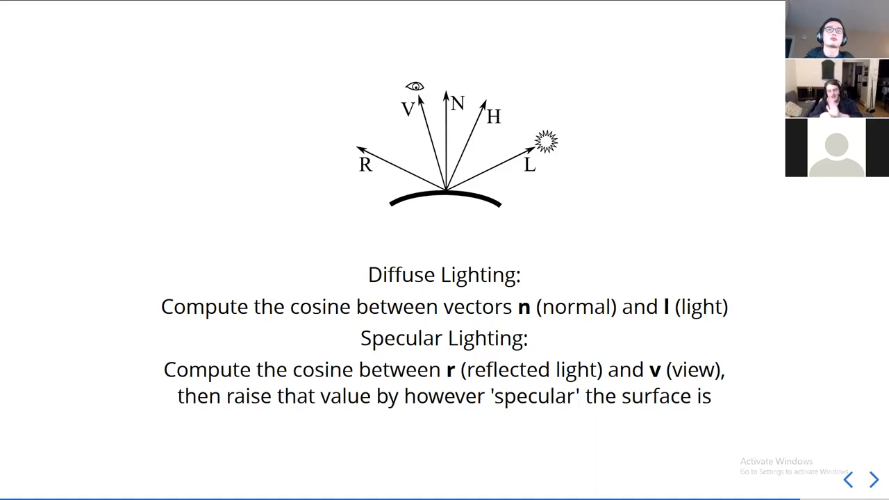
Advance from the lighting vector diagram to the Phong Shader fragment code slide.
left_click(872, 479)
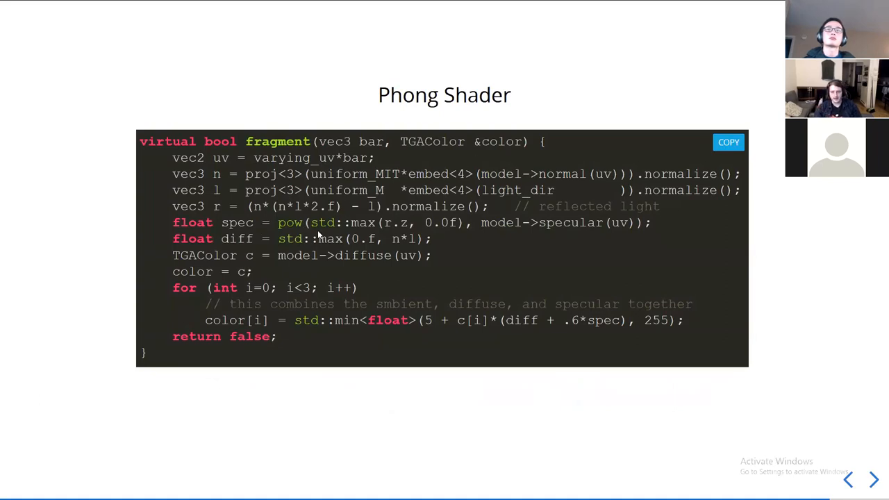
Highlight the model->specular(uv) lookup, then advance to the specular-lit face render.
left_click_drag(311, 222, 460, 222)
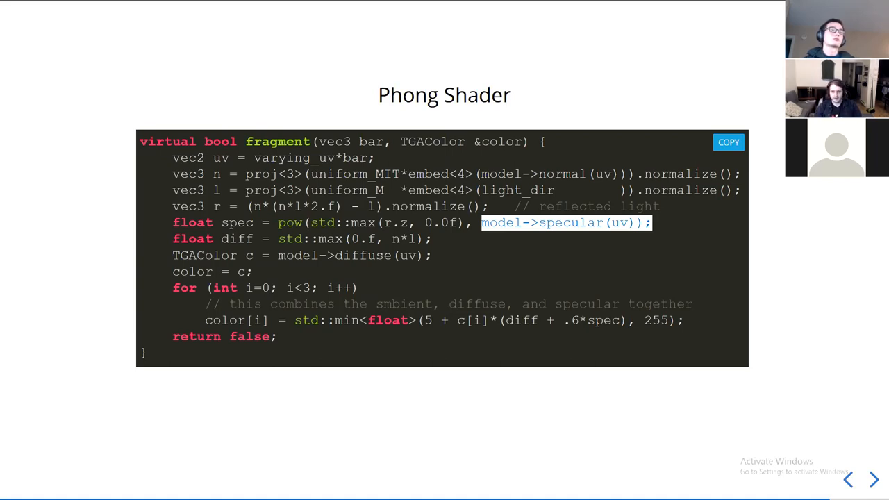
left_click(872, 479)
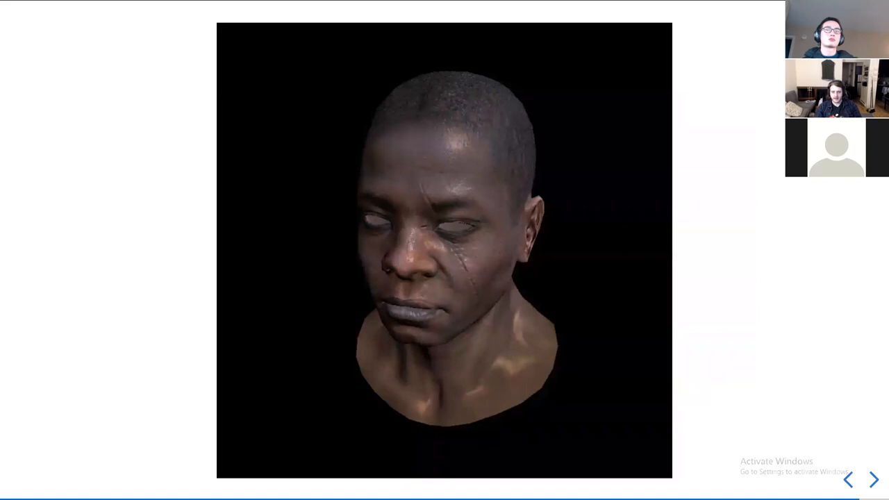